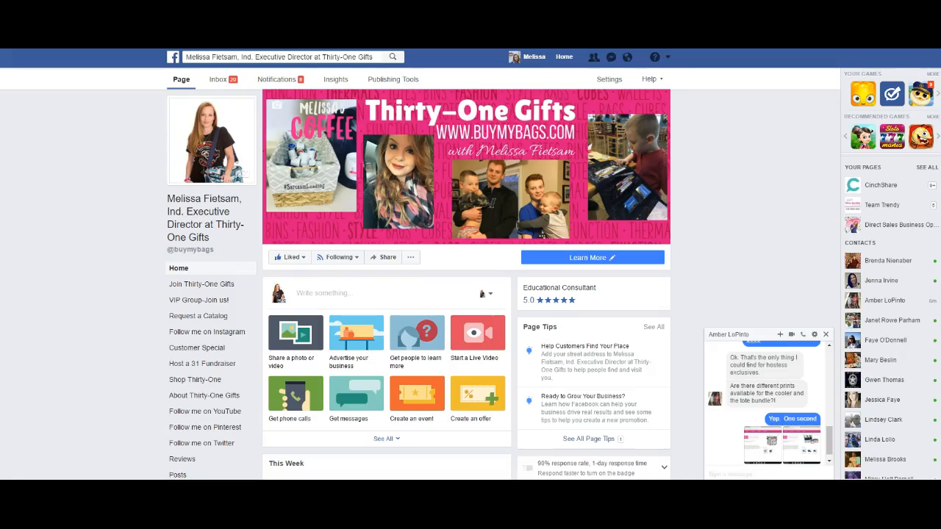
pyautogui.moveTo(815, 335)
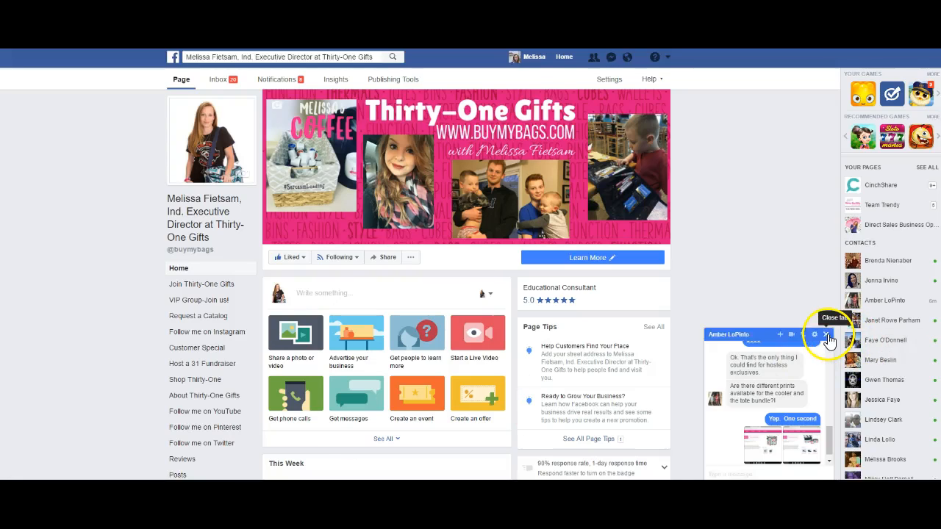
# Step: Close the chat window so the Thirty-One Gifts business page is fully visible
pyautogui.click(815, 335)
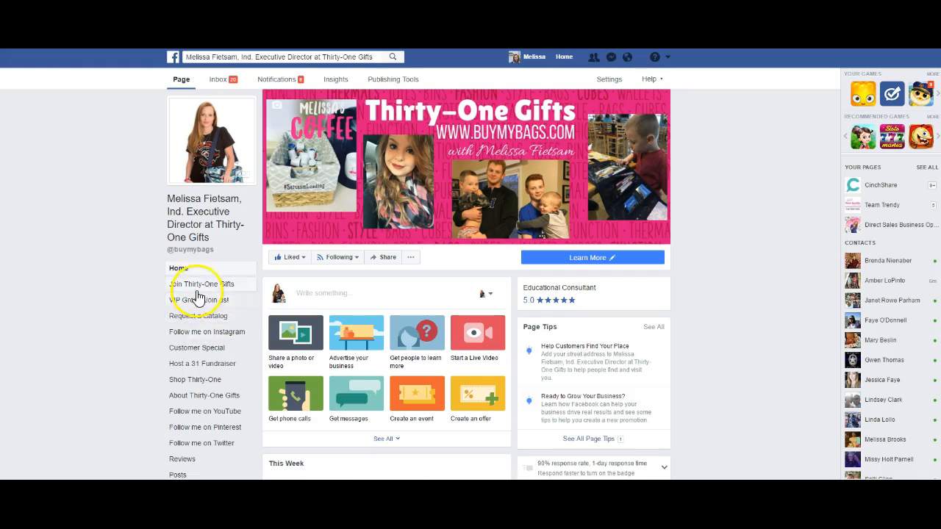
pyautogui.moveTo(256, 278)
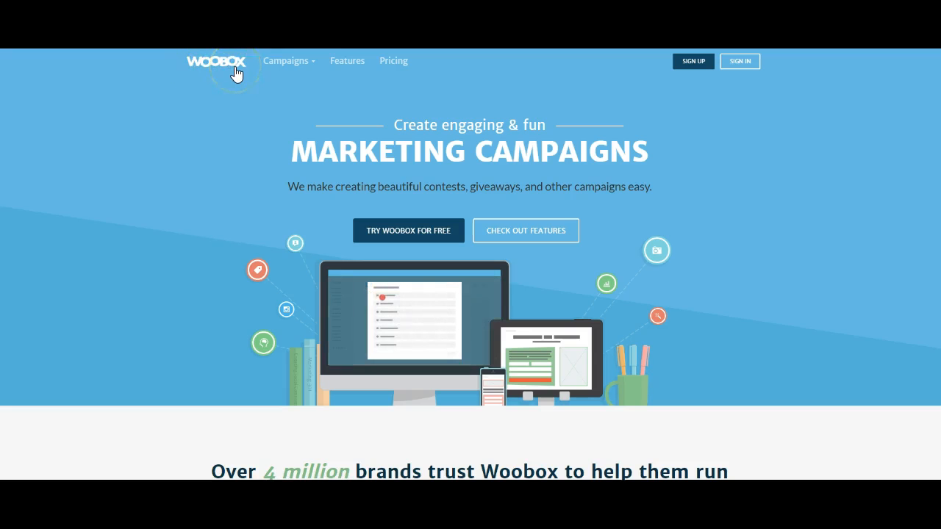
pyautogui.moveTo(719, 88)
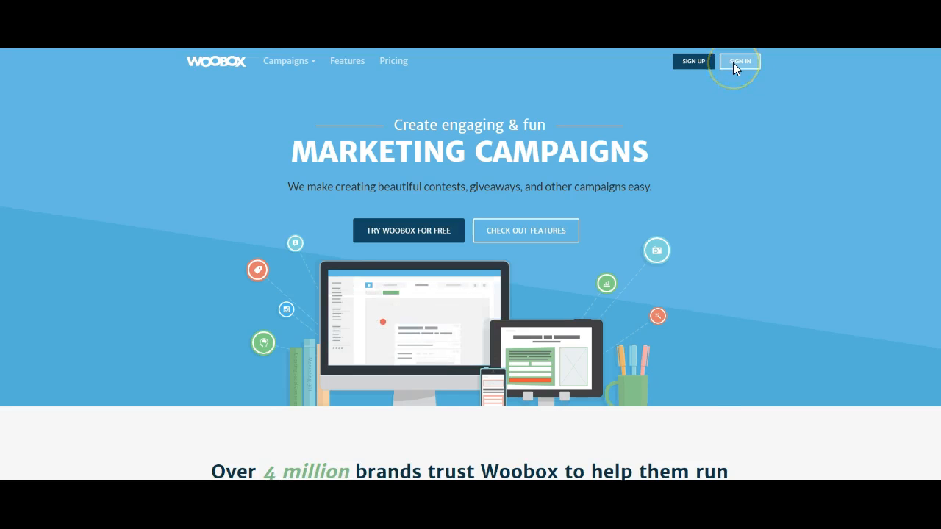
# Step: Sign in to Woobox using the Facebook account and land on the Promotions dashboard
pyautogui.click(739, 62)
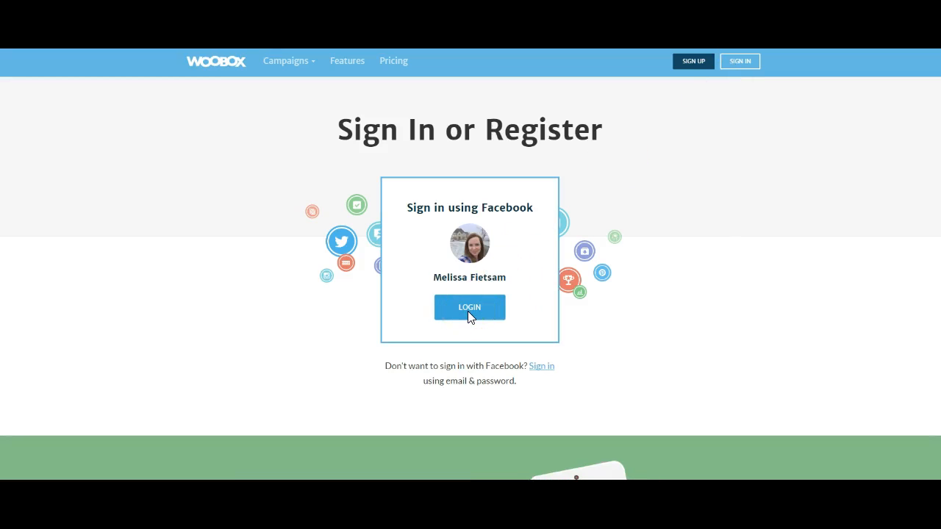
pyautogui.click(469, 308)
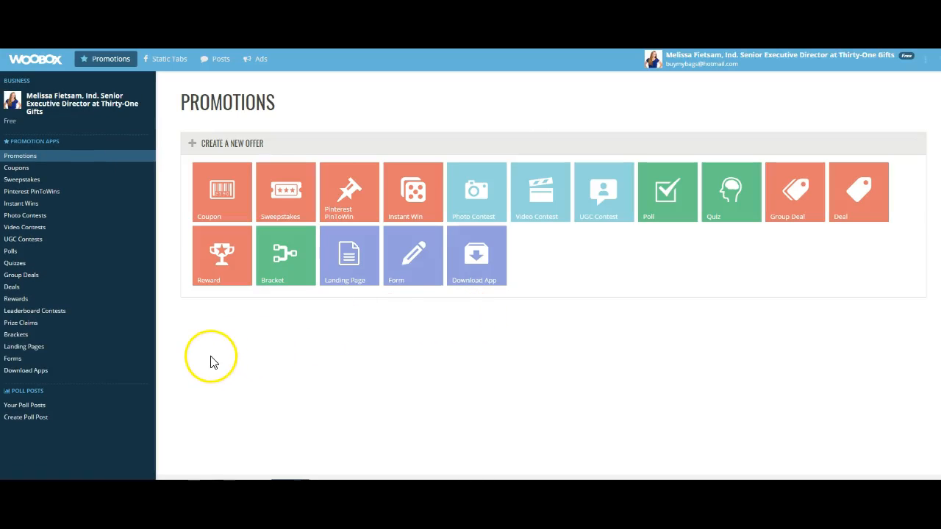
pyautogui.moveTo(165, 59)
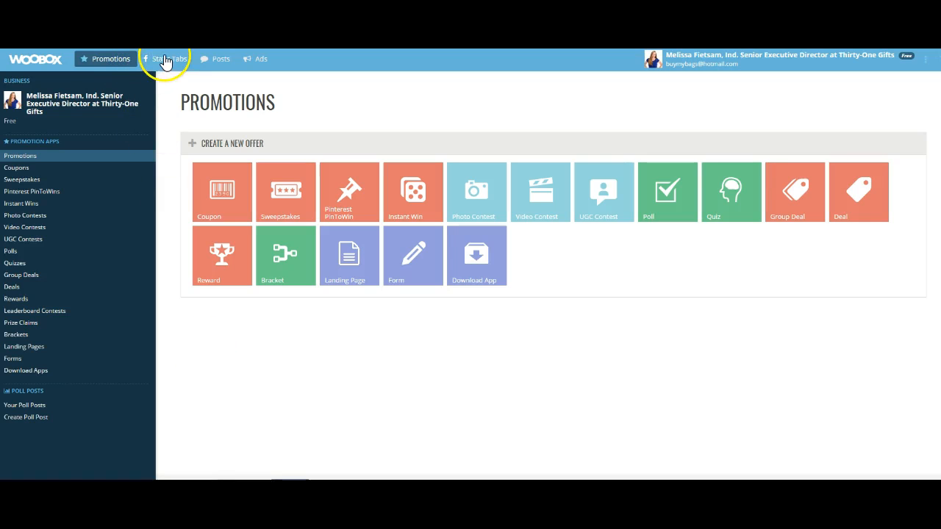
pyautogui.moveTo(170, 62)
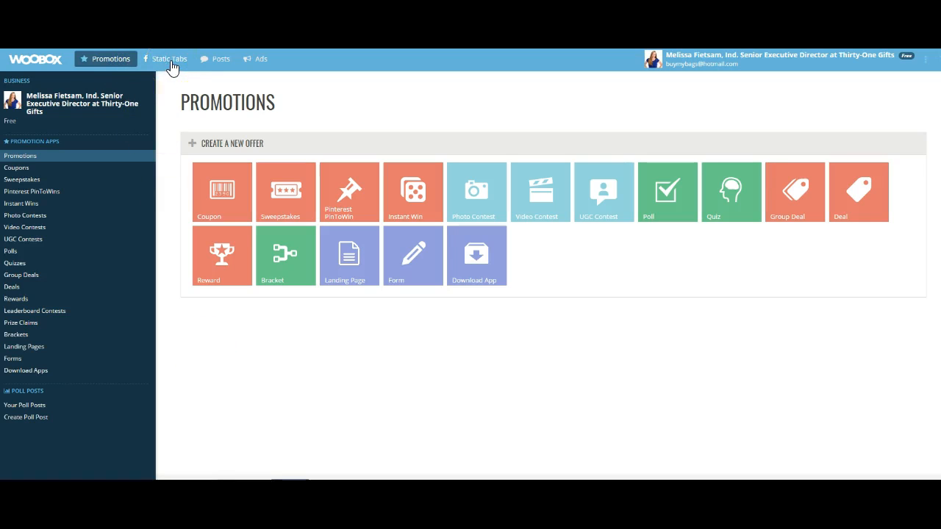
# Step: Go to the Static Tabs list and show the Create a New Tab type choices
pyautogui.click(169, 59)
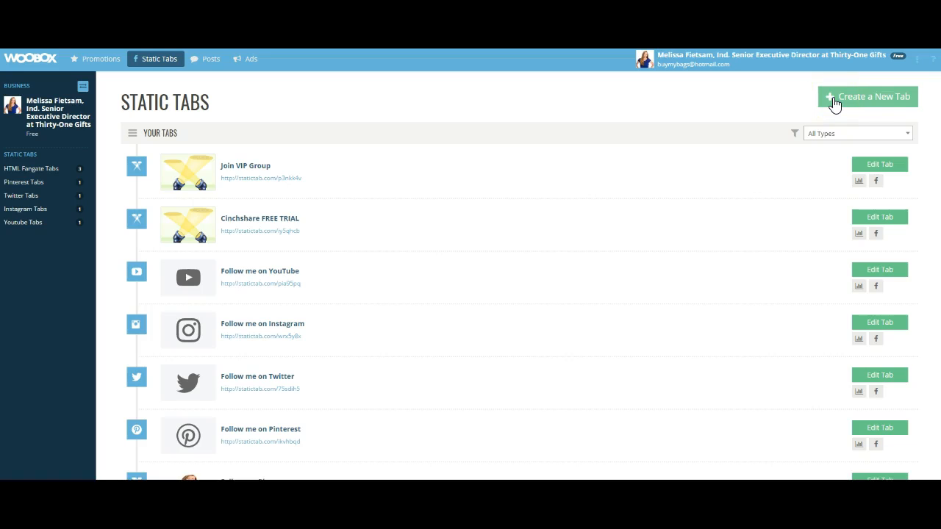
pyautogui.click(867, 97)
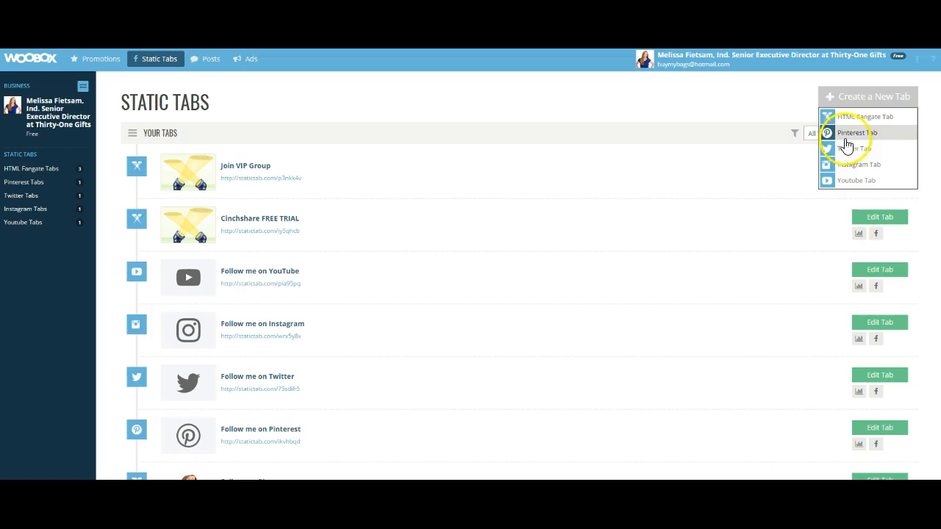
pyautogui.moveTo(856, 164)
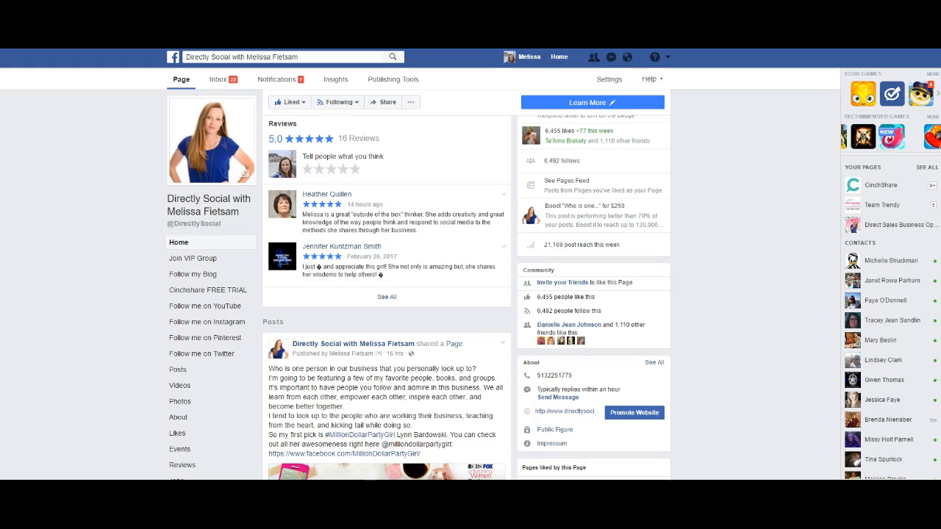
pyautogui.moveTo(230, 294)
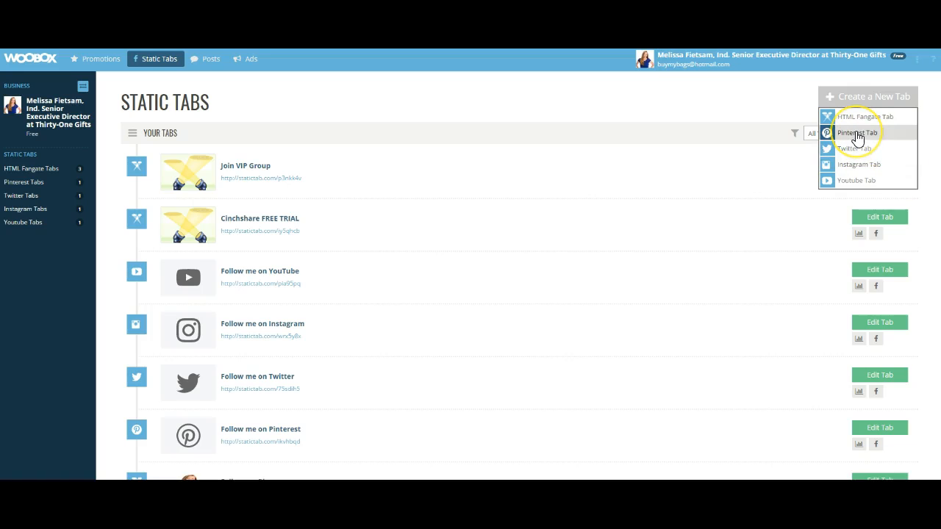
# Step: Add a new Pinterest tab to the Facebook page and bring up its Tab Settings
pyautogui.click(867, 97)
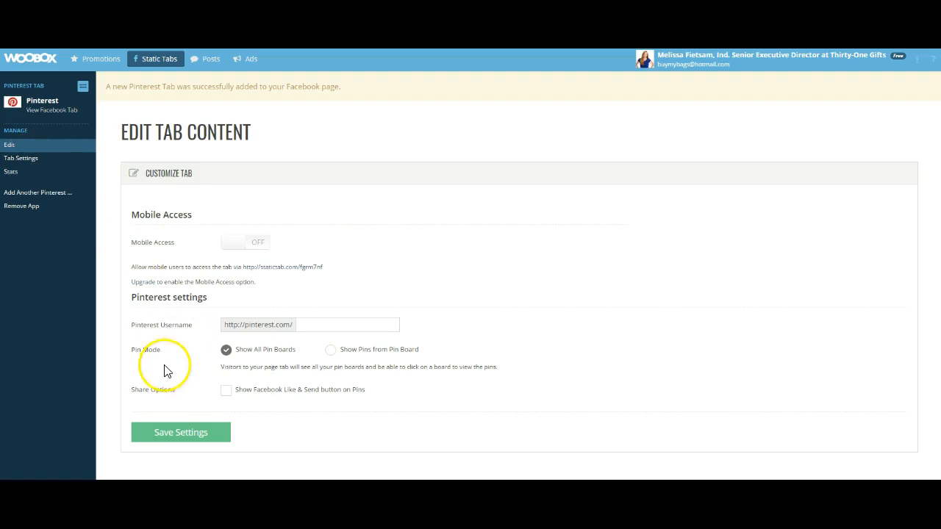
pyautogui.moveTo(68, 162)
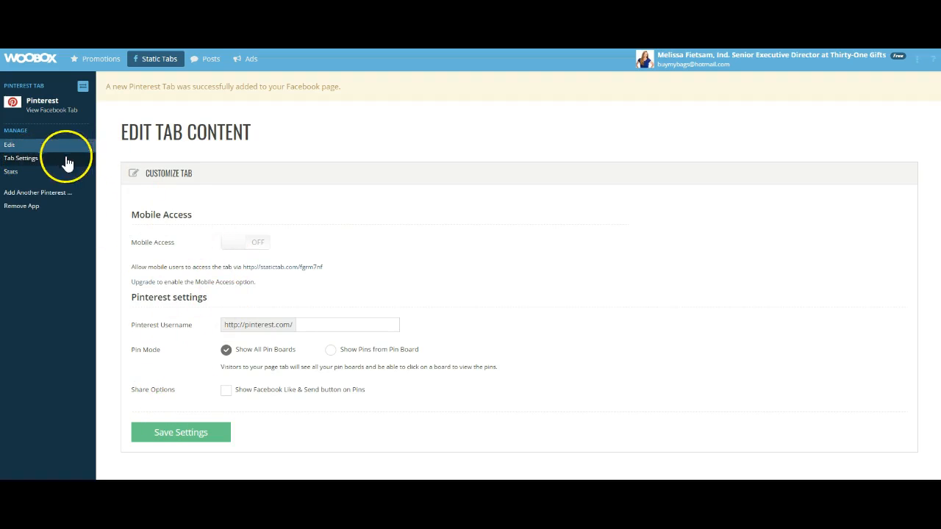
pyautogui.click(20, 158)
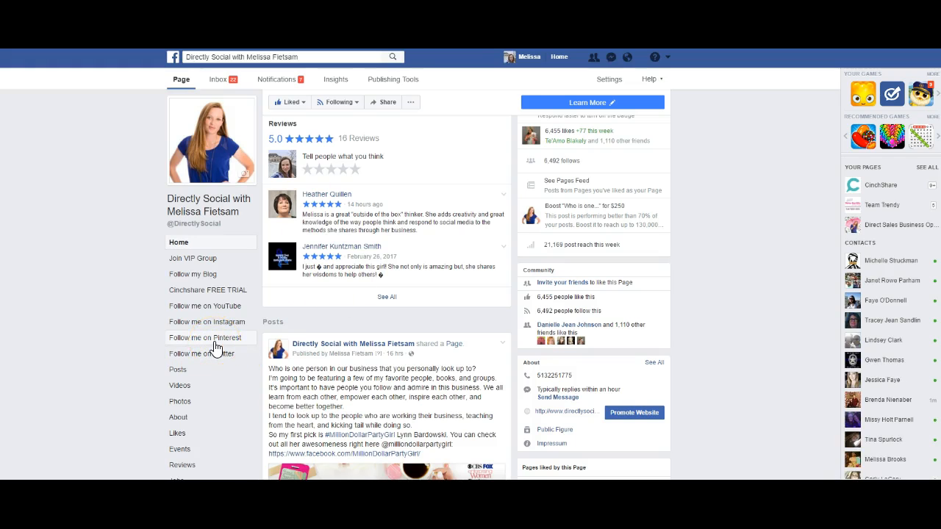
# Step: View the page's Follow me on Pinterest tab and browse down through its boards and the Instagram photos
pyautogui.click(209, 337)
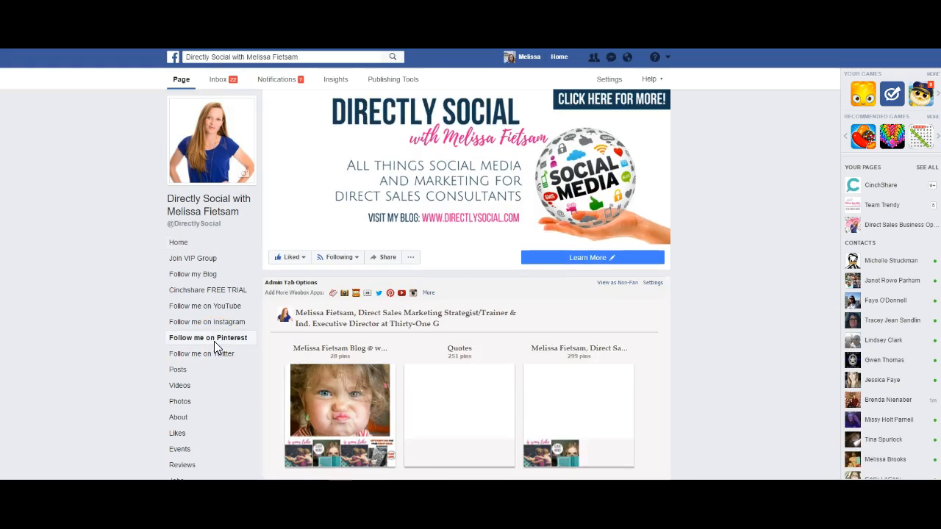
pyautogui.scroll(-3)
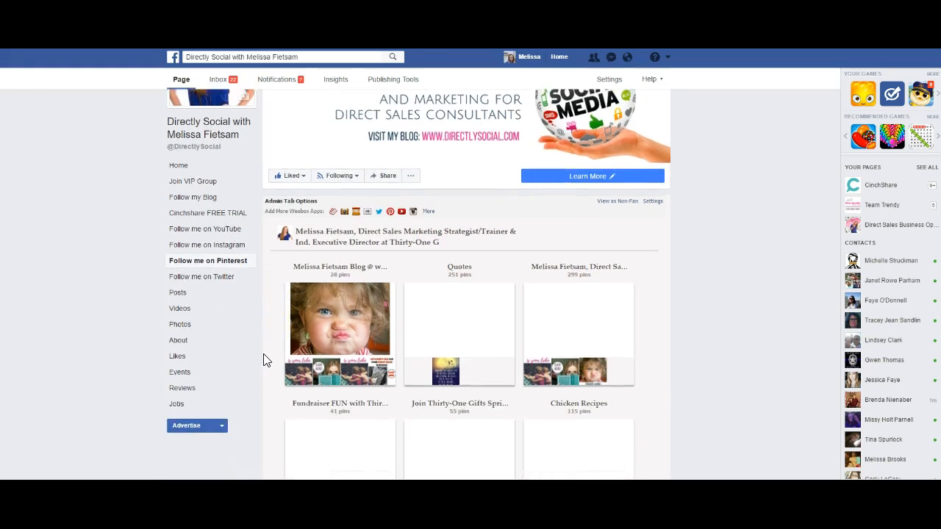
pyautogui.scroll(-3)
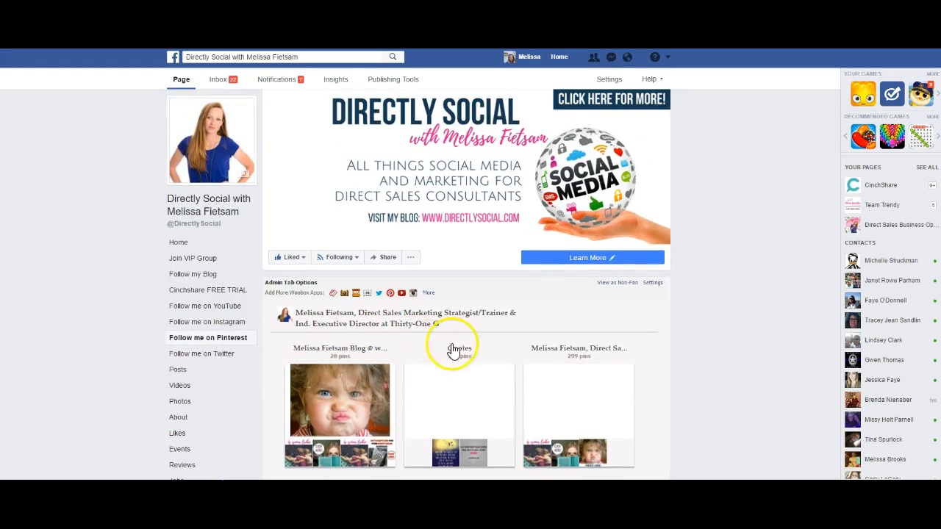
pyautogui.scroll(-3)
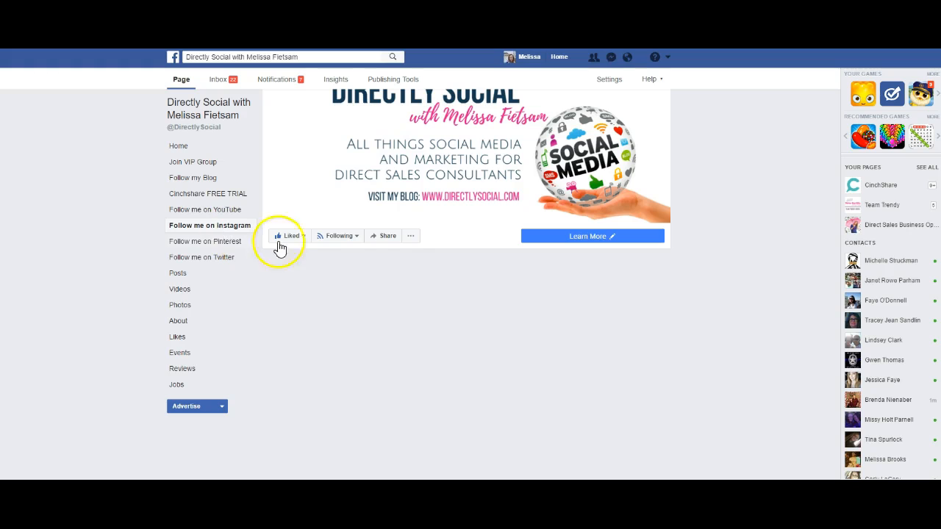
pyautogui.scroll(-3)
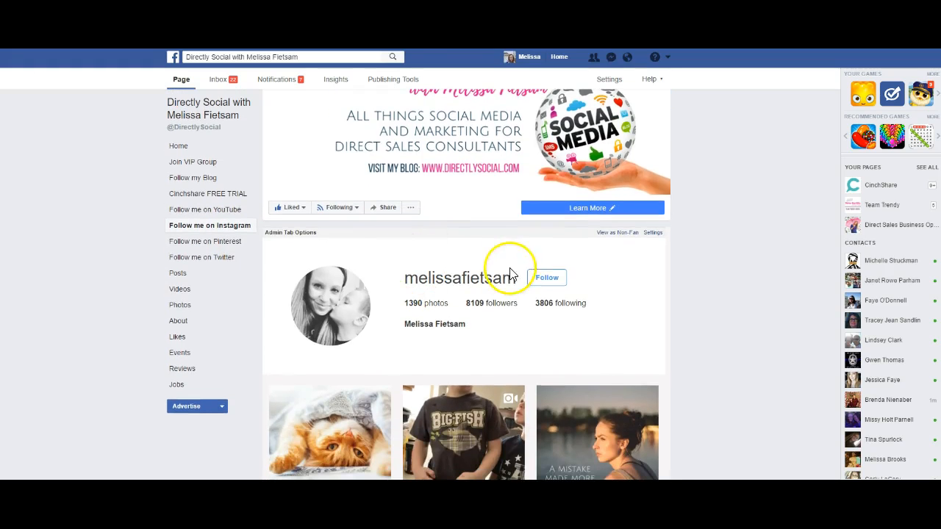
pyautogui.scroll(-3)
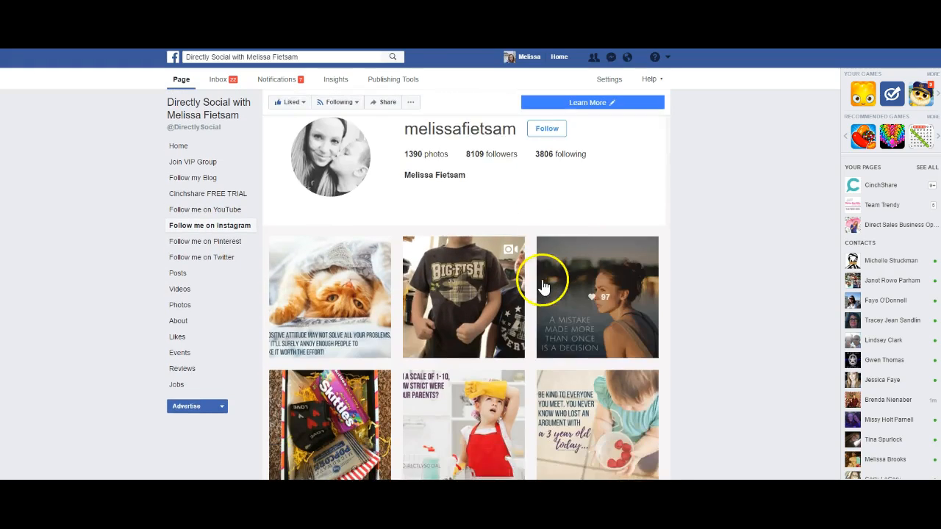
pyautogui.scroll(-3)
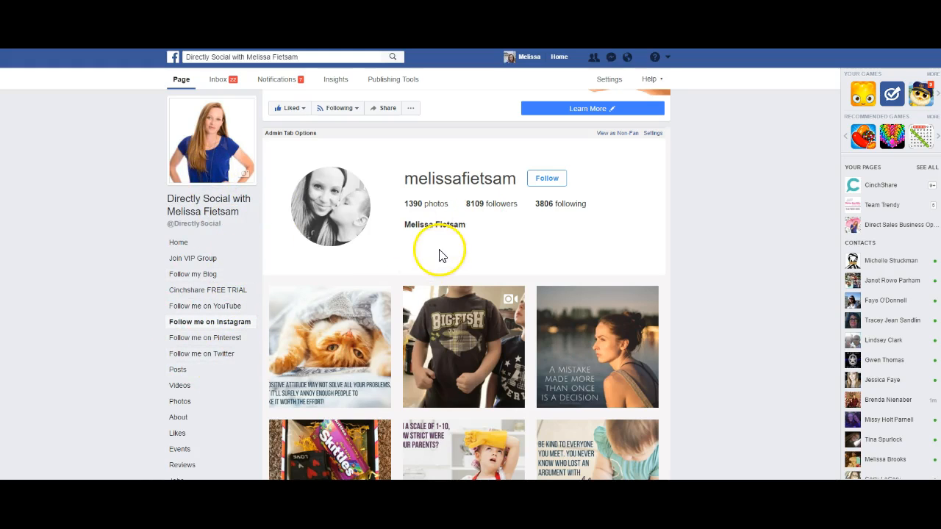
pyautogui.moveTo(186, 285)
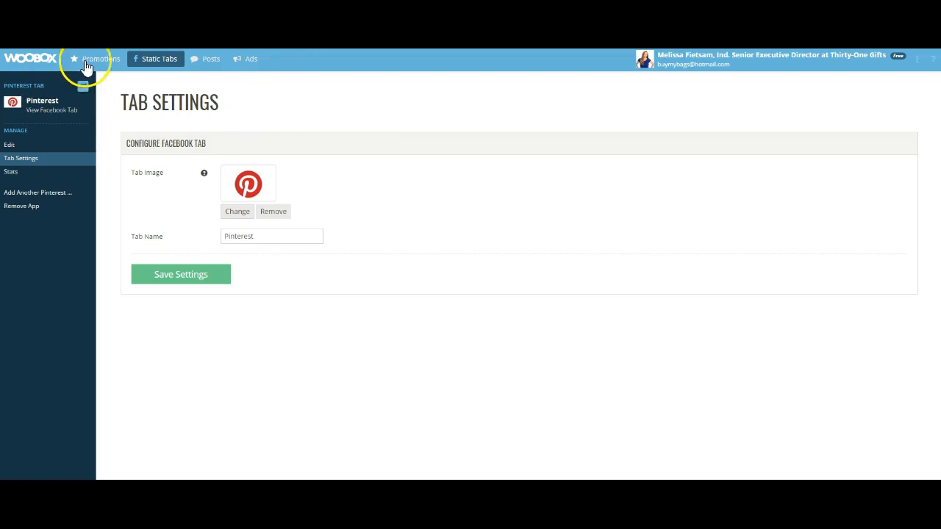
# Step: Return to the static tabs list, now headed by the Pinterest tab, and show the new-tab choices
pyautogui.click(155, 59)
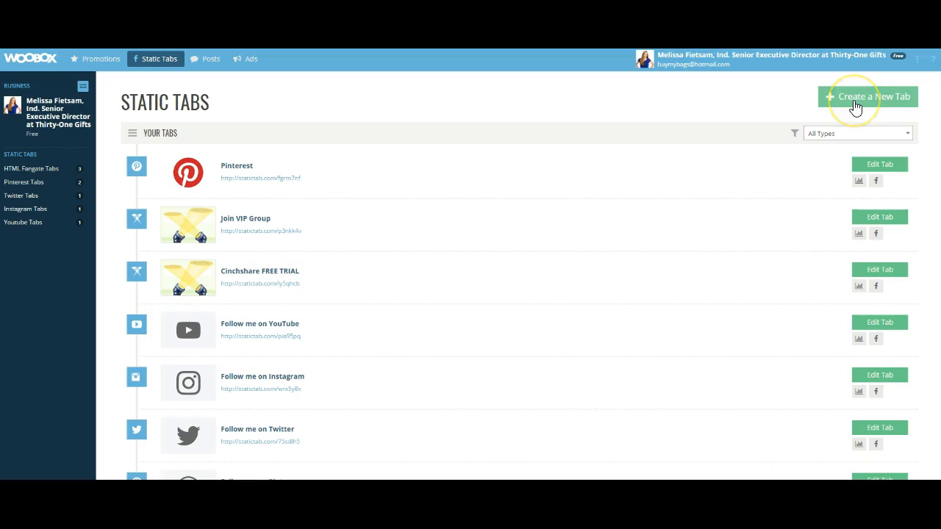
pyautogui.click(874, 97)
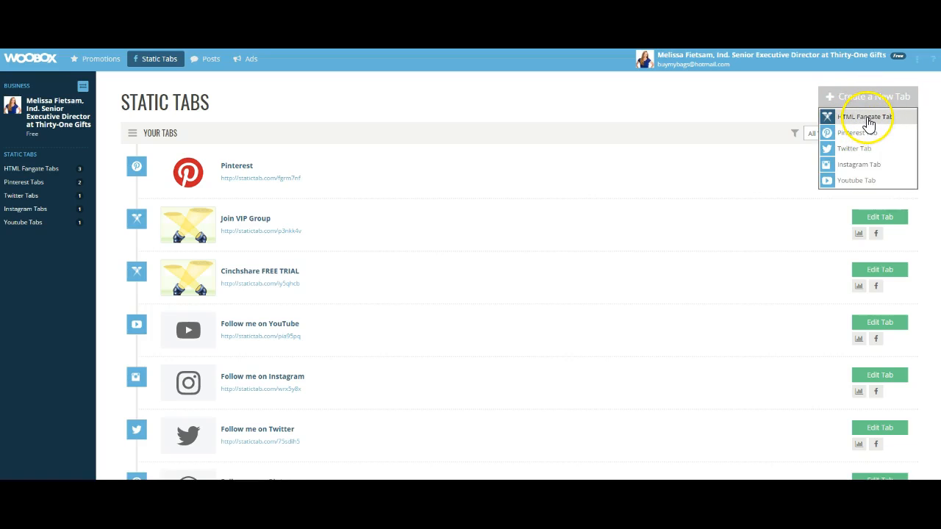
pyautogui.click(868, 97)
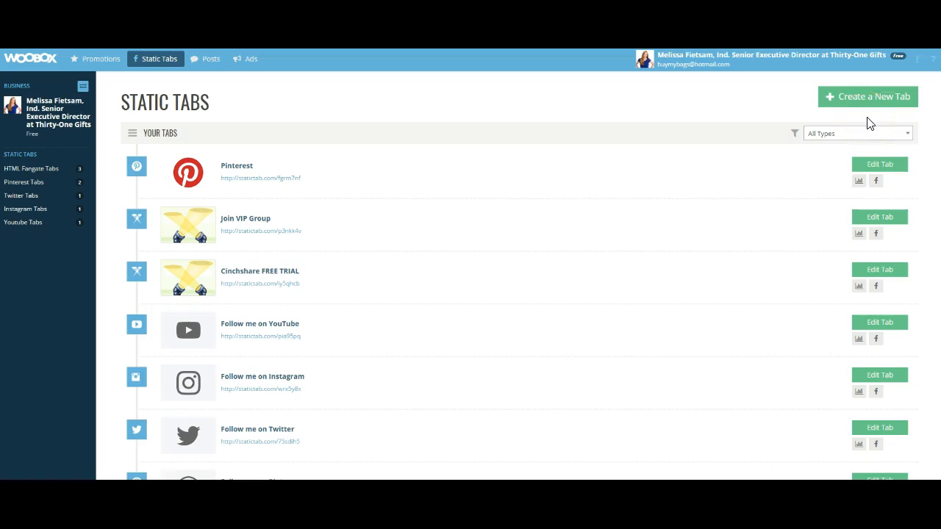
pyautogui.click(867, 97)
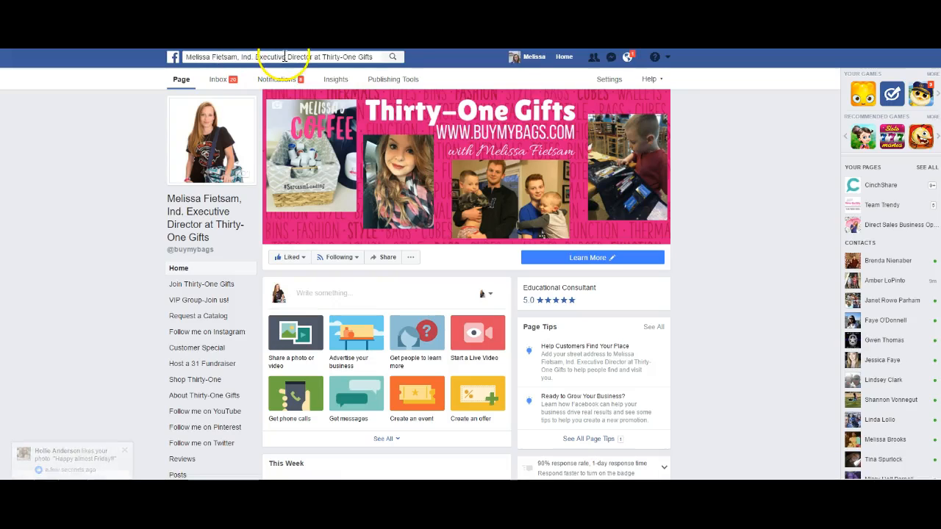
# Step: Find the Directly Social Elites group via Facebook search and copy its page URL
pyautogui.write('directly social e')
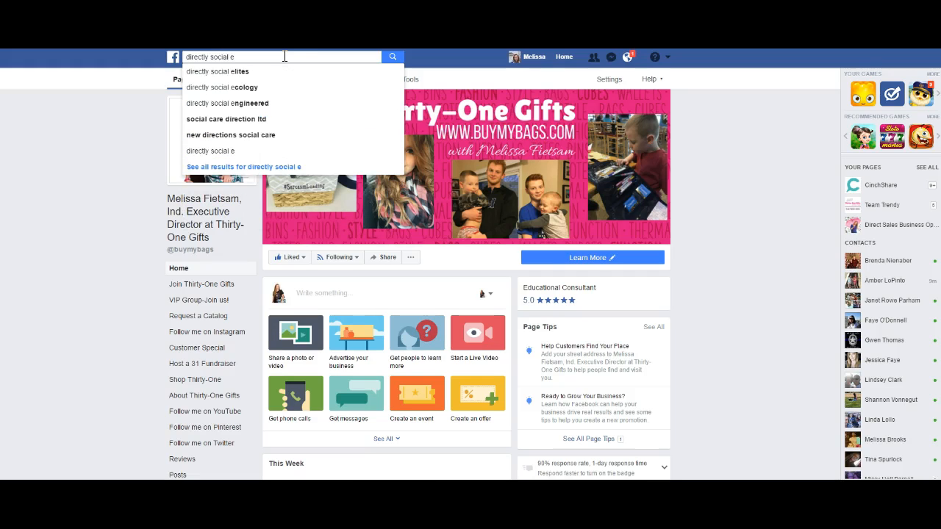
pyautogui.click(217, 70)
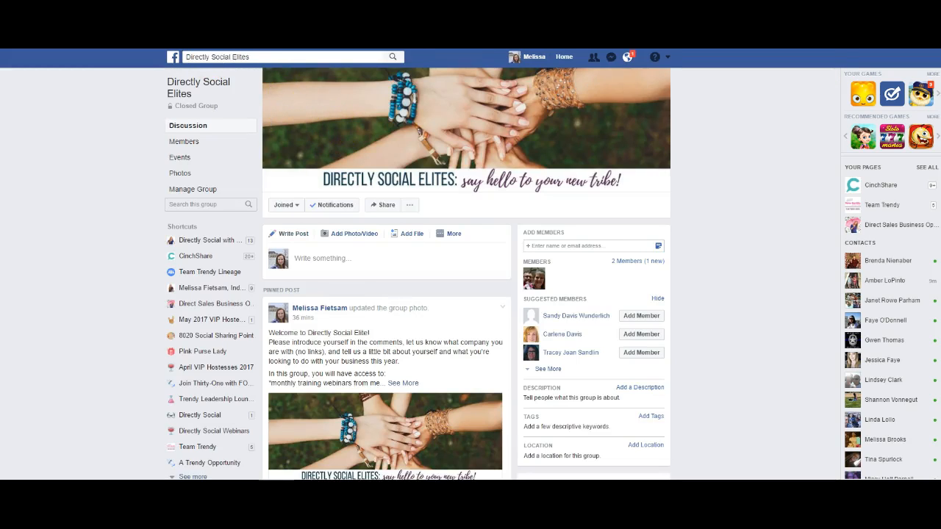
pyautogui.rightClick(220, 56)
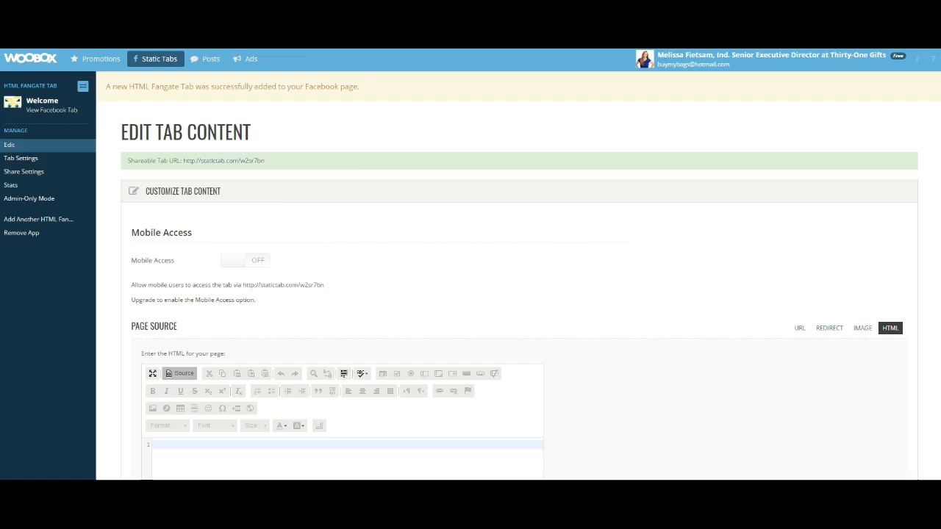
pyautogui.scroll(-3)
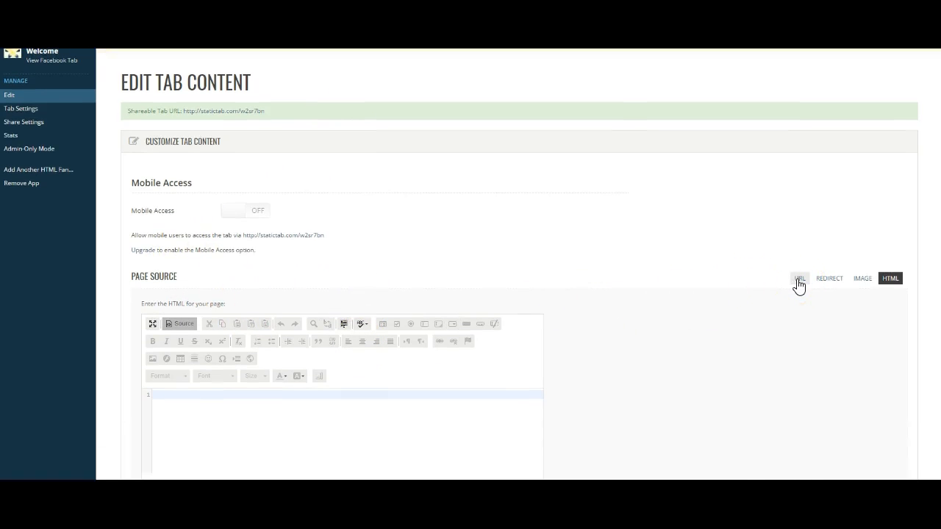
pyautogui.click(800, 278)
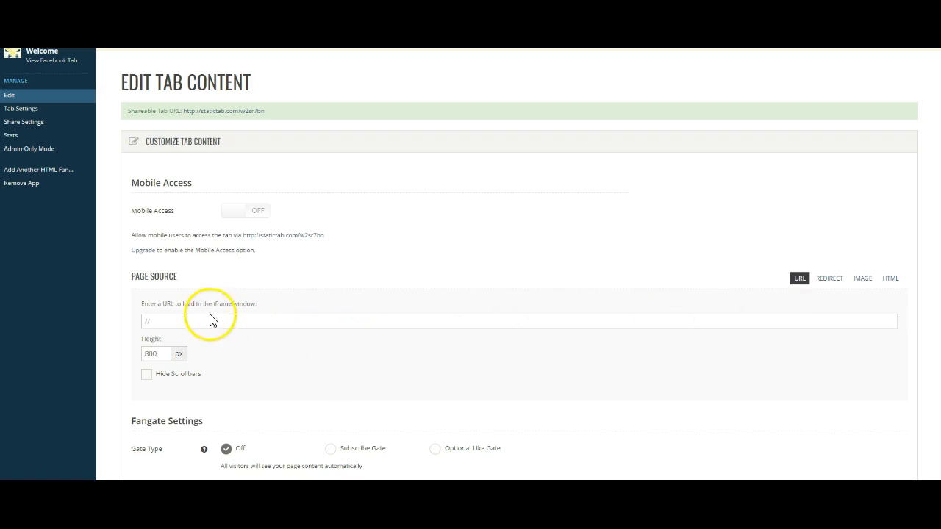
pyautogui.write('https://www.facebook.com/groups/303679593421359/')
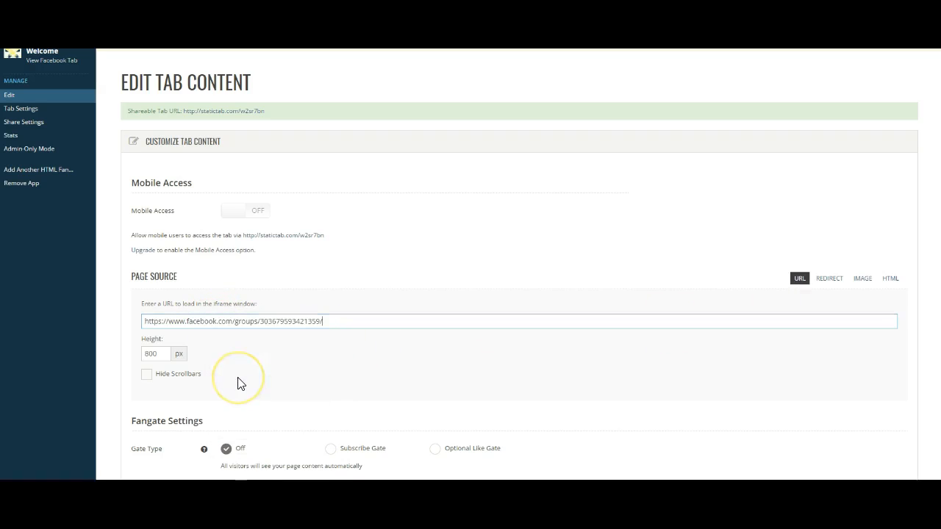
pyautogui.scroll(-3)
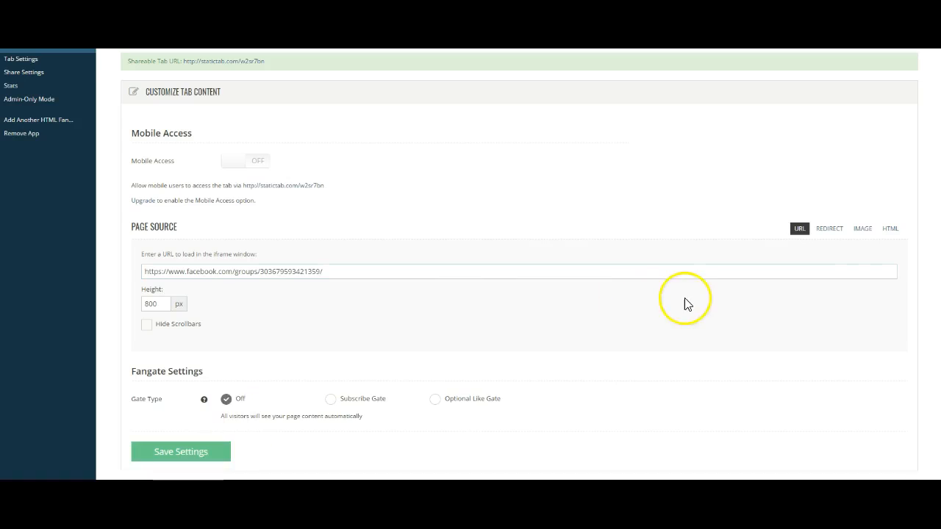
pyautogui.click(829, 297)
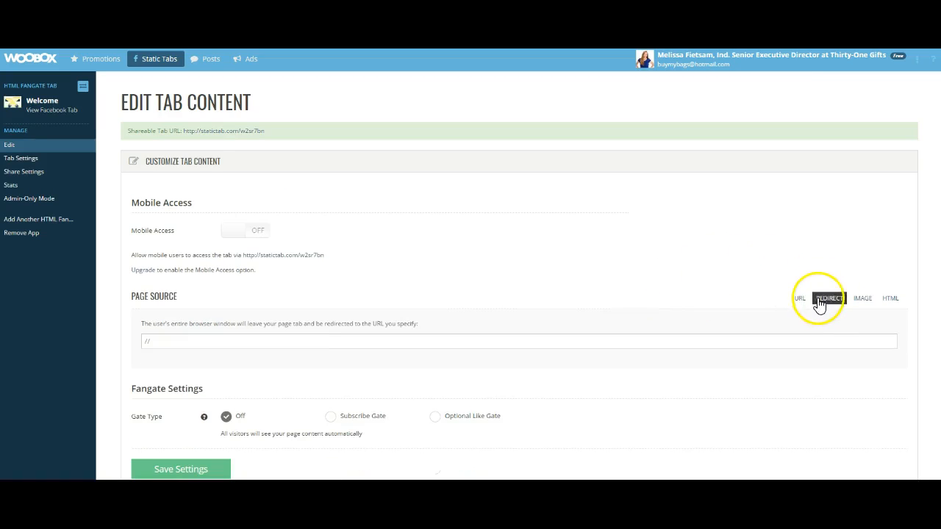
pyautogui.rightClick(155, 341)
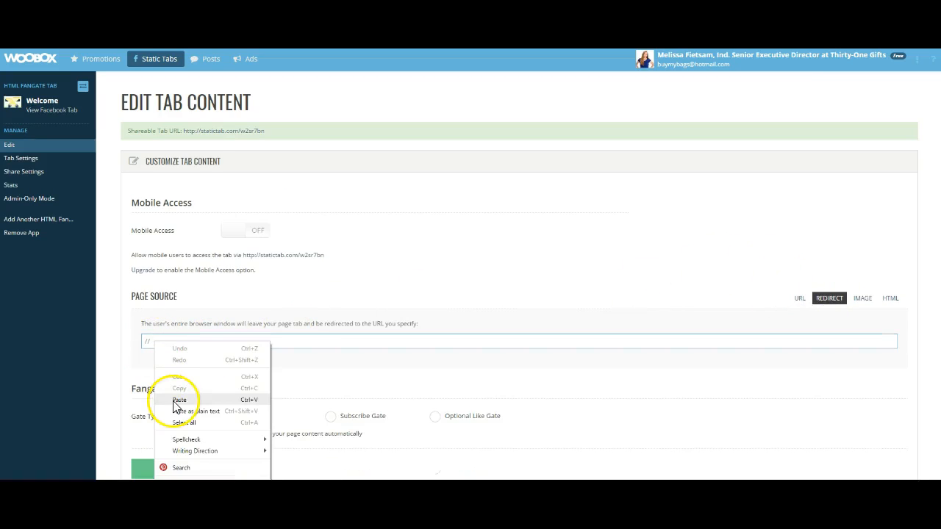
pyautogui.click(180, 400)
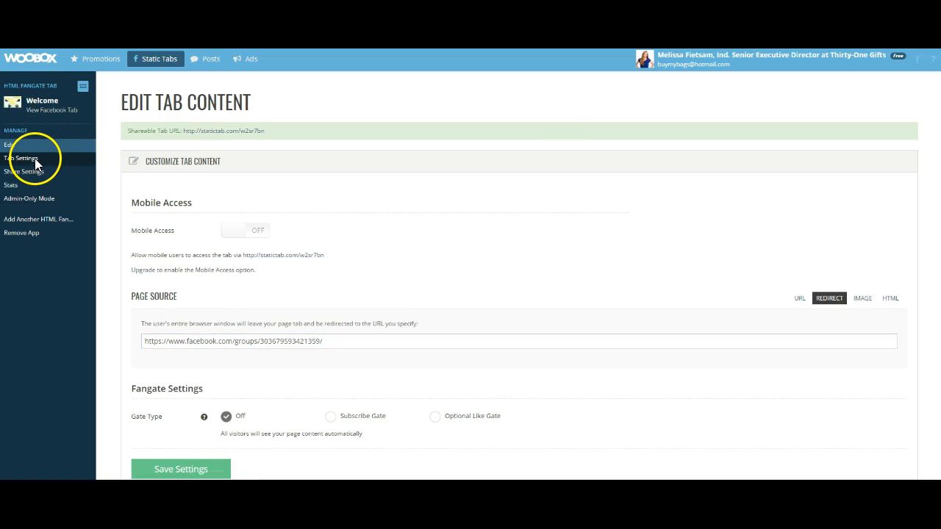
# Step: Rename the tab from Welcome to 'Directly Social Elites' in Tab Settings and save it
pyautogui.click(21, 159)
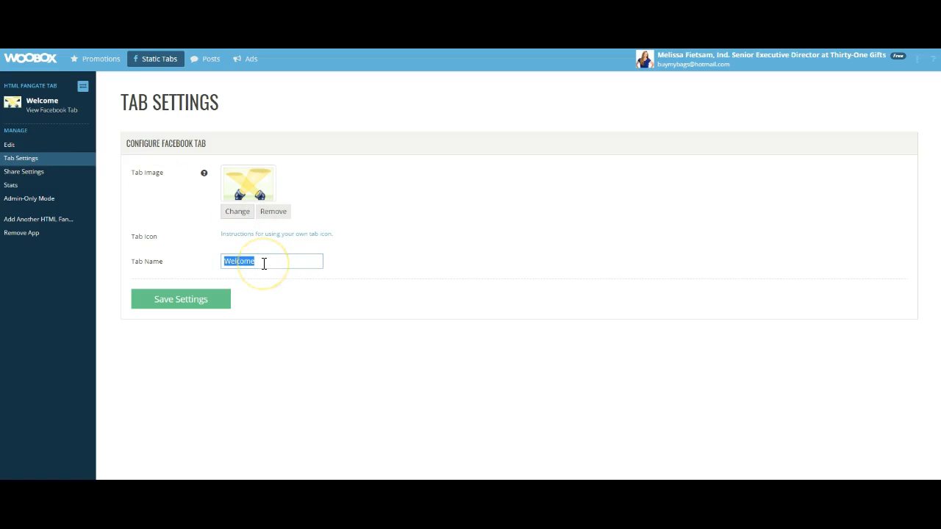
pyautogui.write('Di')
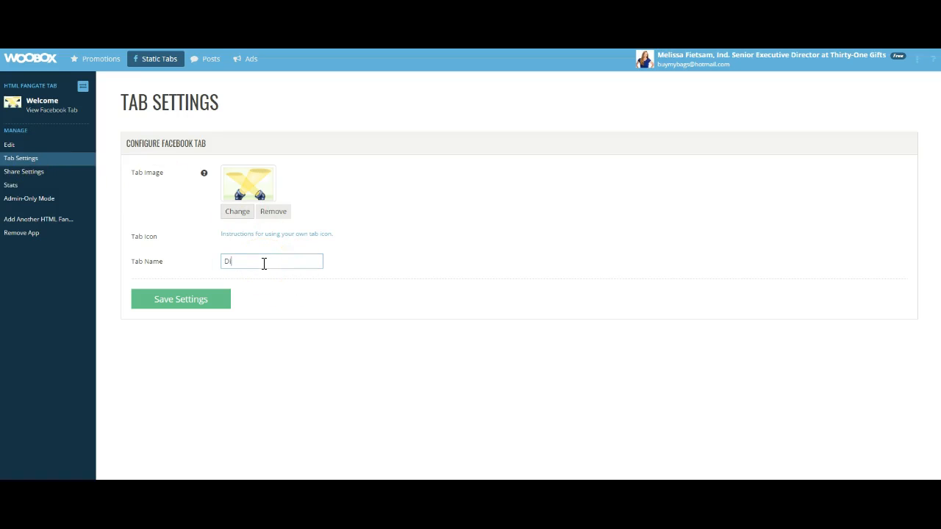
pyautogui.write('irectly Social')
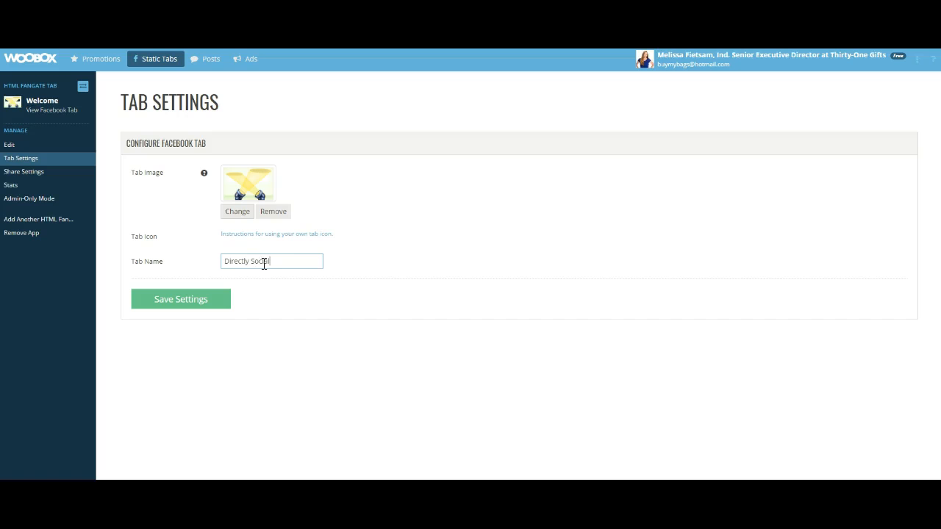
pyautogui.write('Elites')
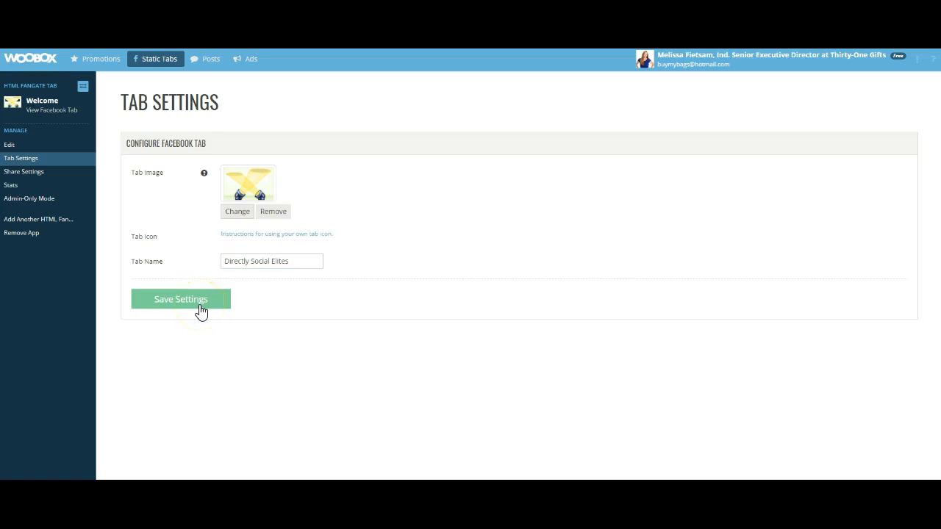
pyautogui.click(180, 299)
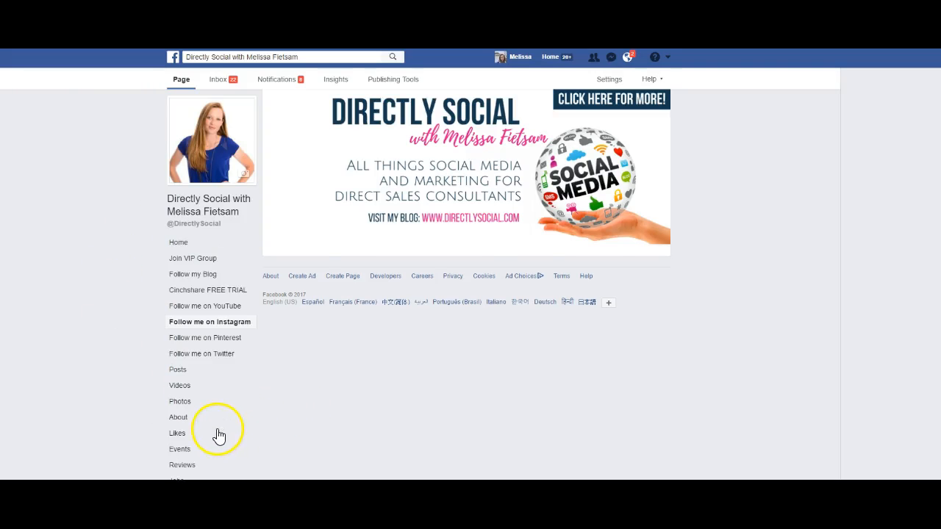
# Step: In Edit Page settings, move the Directly Social Elites tab just below Follow me on Twitter
pyautogui.scroll(-3)
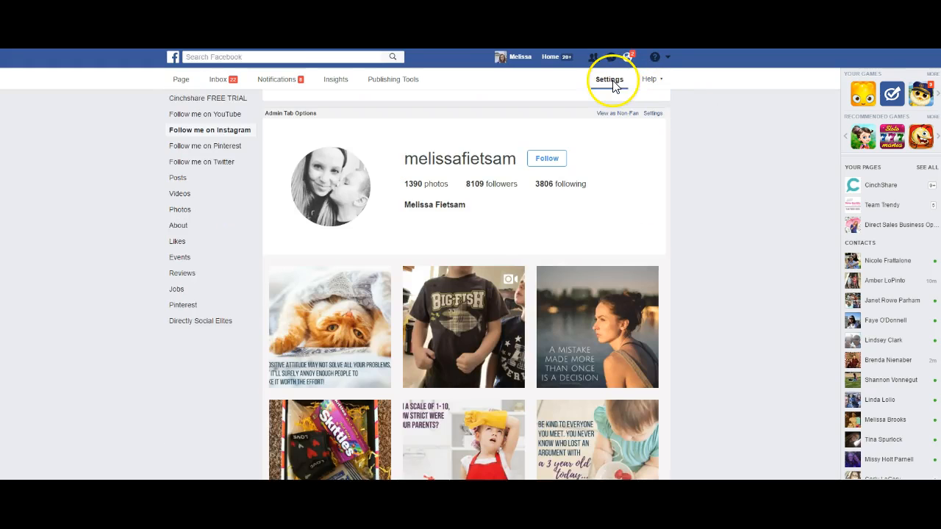
pyautogui.click(609, 80)
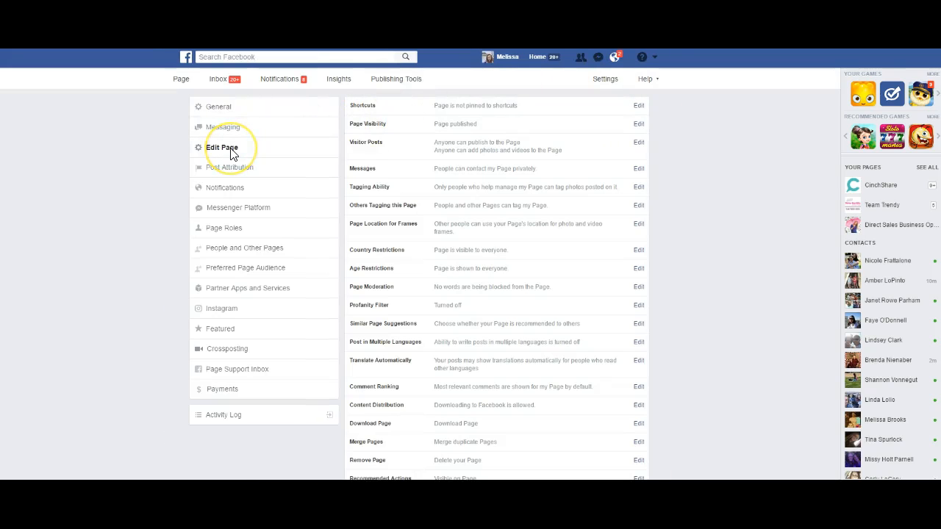
pyautogui.click(221, 147)
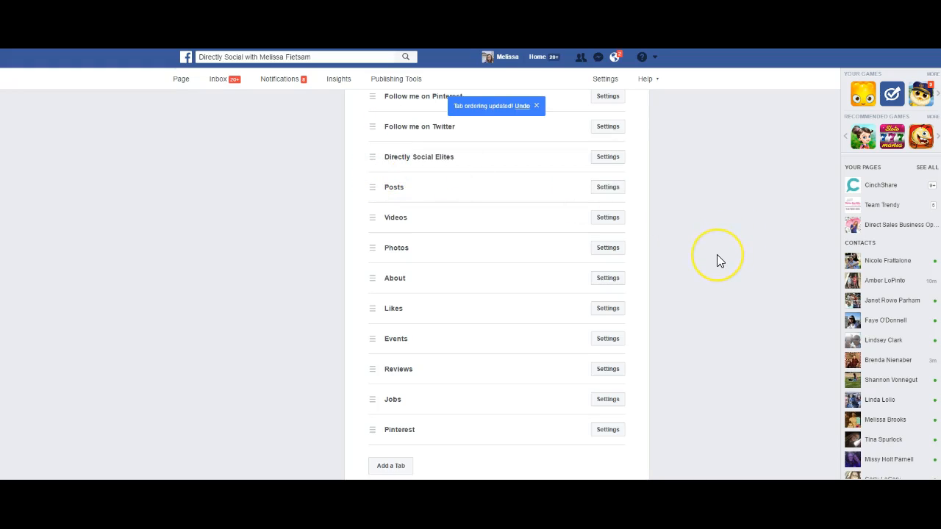
pyautogui.click(180, 79)
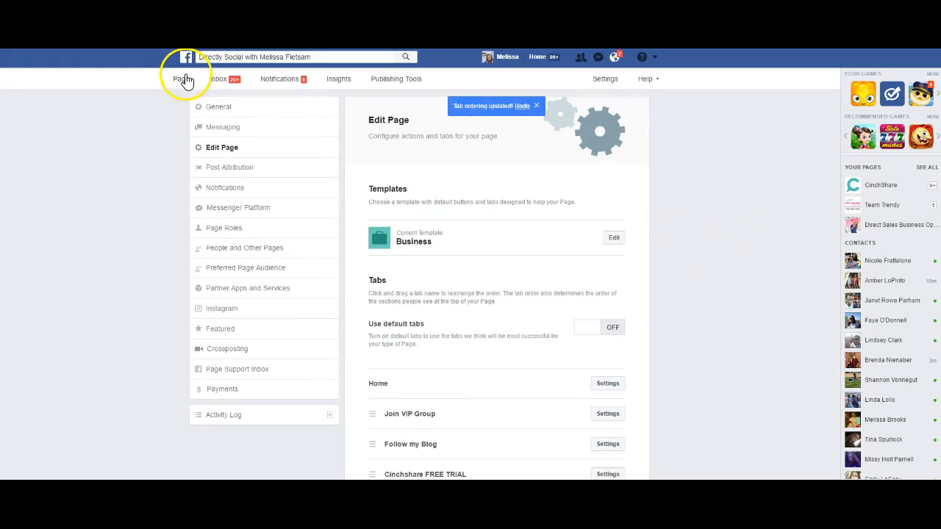
# Step: From the Facebook News Feed, bring up the Thirty-One Gifts business page and scroll its content
pyautogui.click(181, 79)
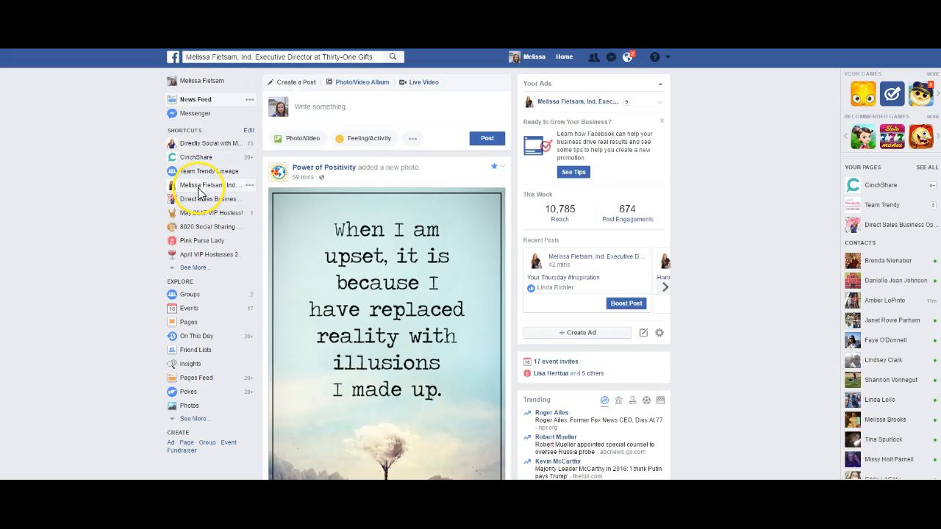
pyautogui.click(209, 185)
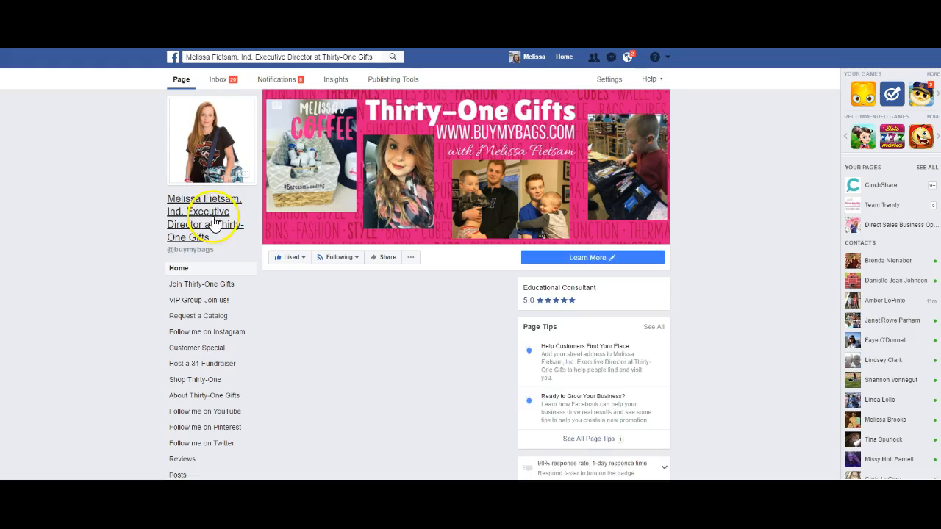
pyautogui.scroll(-3)
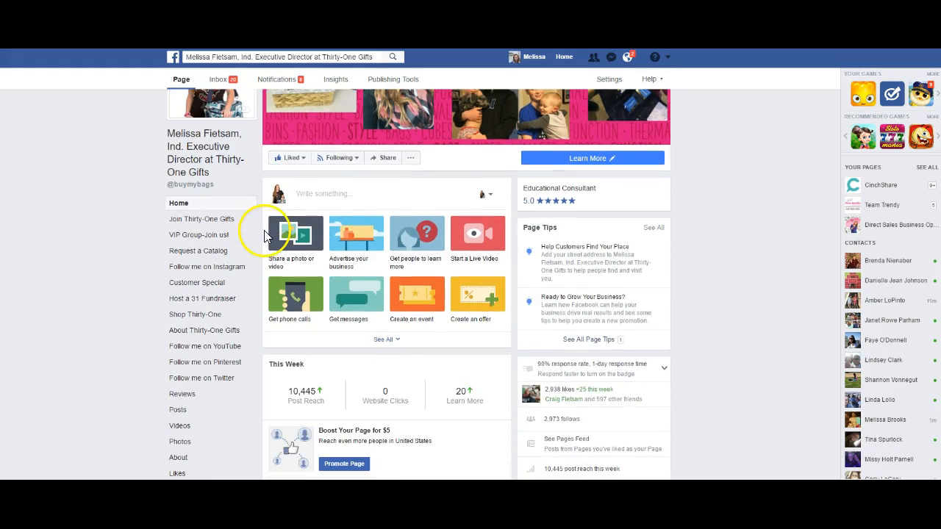
pyautogui.moveTo(250, 223)
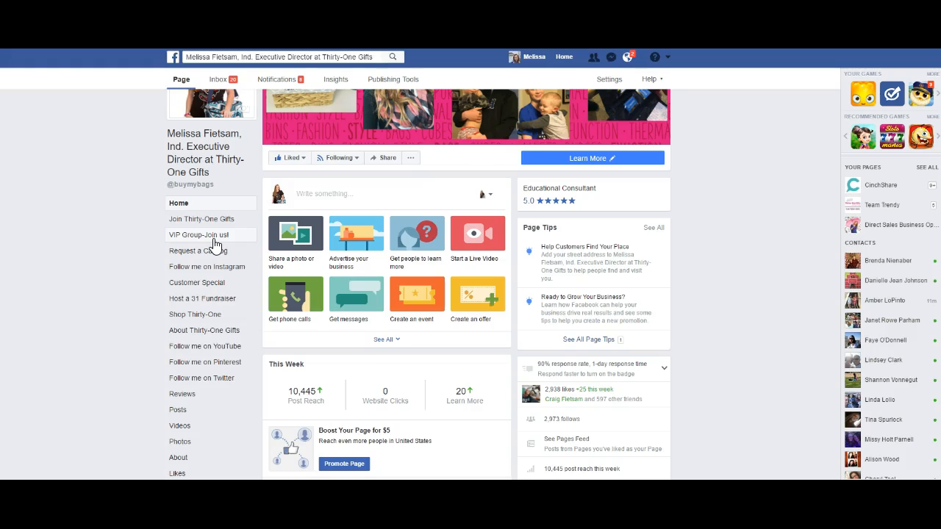
pyautogui.moveTo(214, 250)
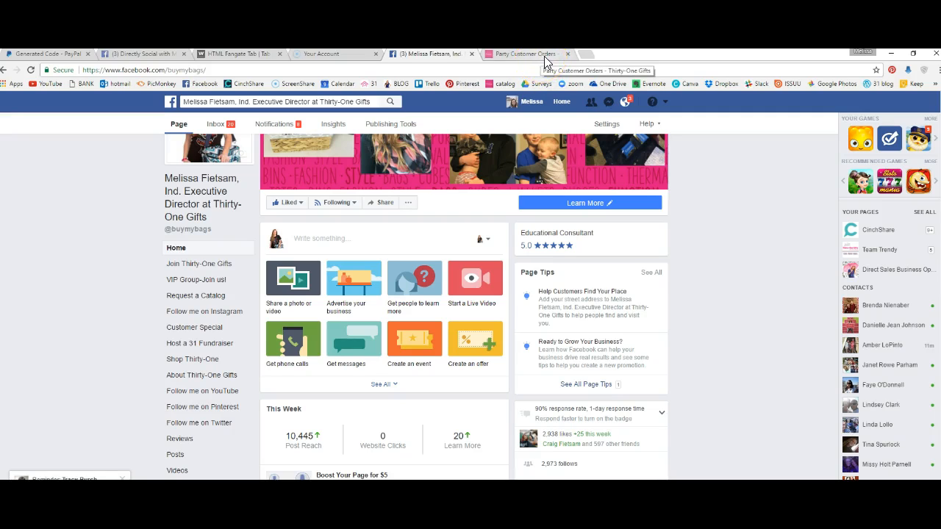
pyautogui.click(682, 53)
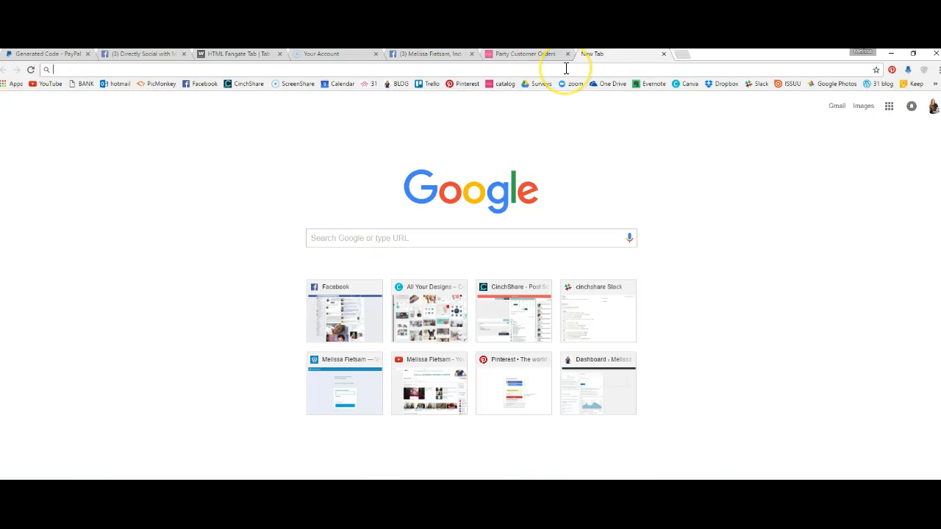
pyautogui.write('www.buymybags.com')
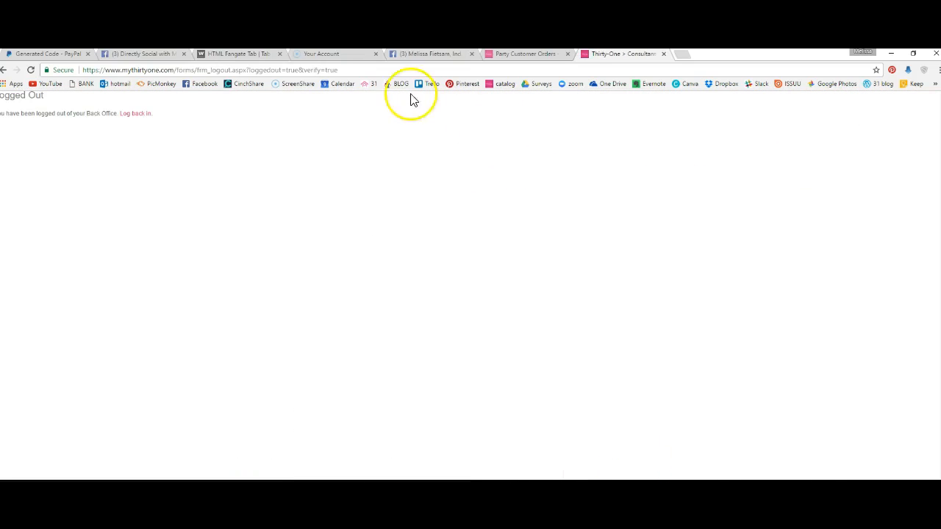
pyautogui.click(213, 71)
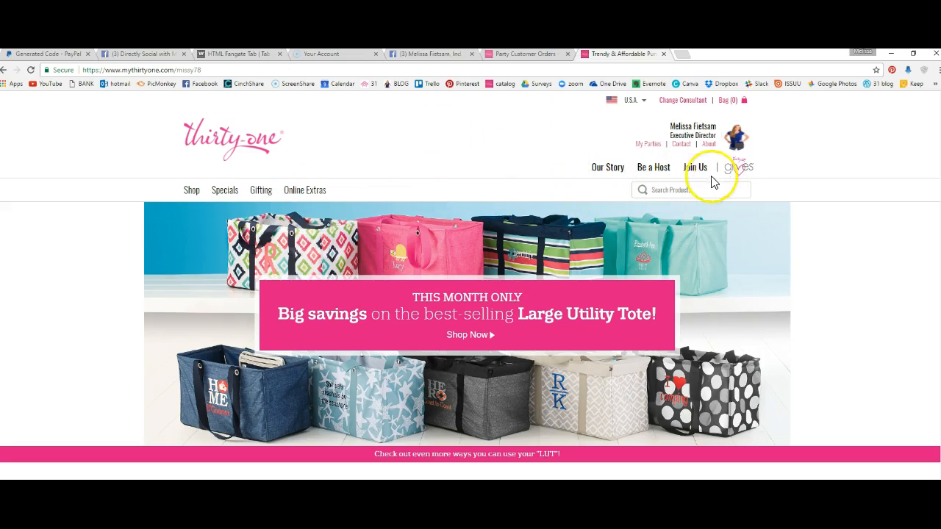
pyautogui.moveTo(694, 168)
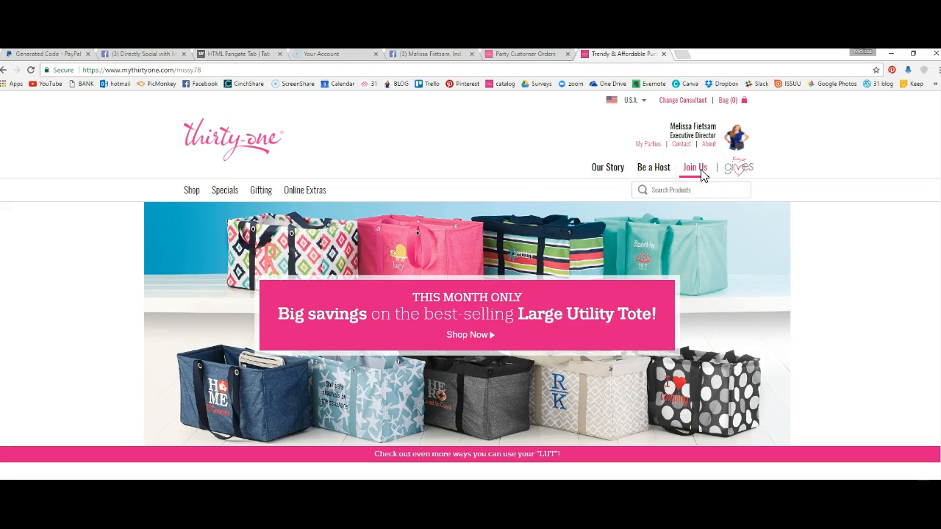
# Step: Copy the Join Us consultant page's web address and return to the Facebook business page
pyautogui.click(694, 168)
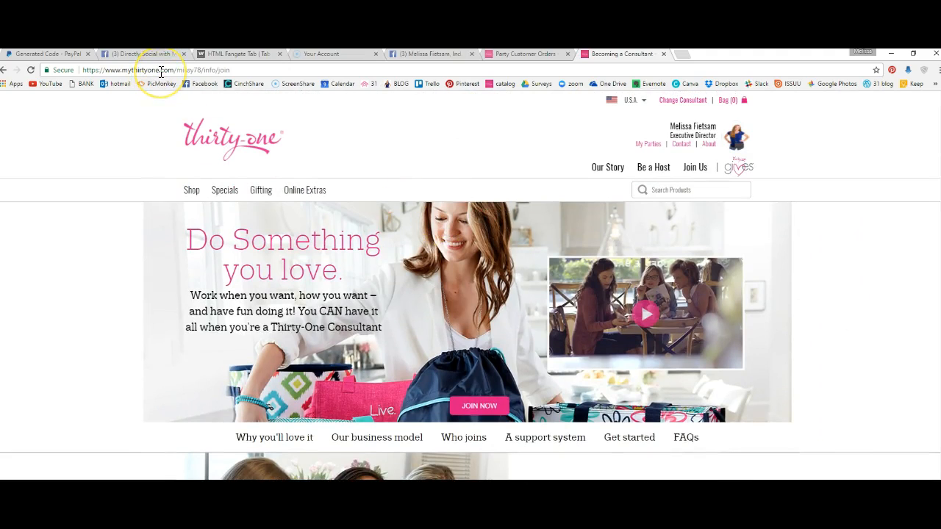
pyautogui.rightClick(162, 71)
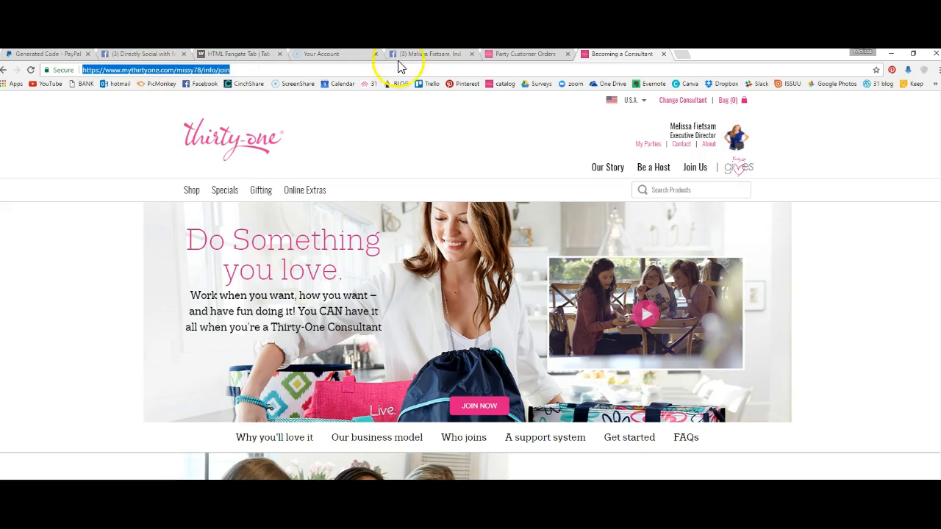
pyautogui.click(426, 53)
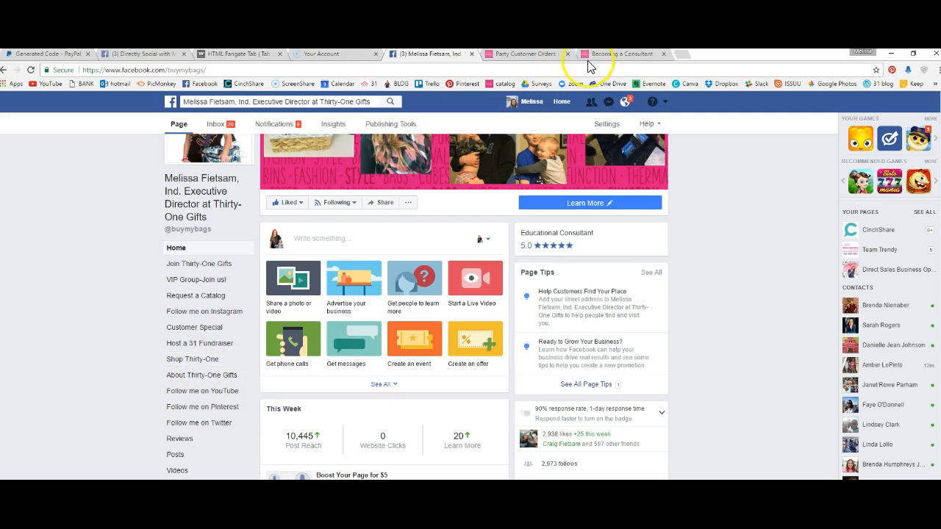
# Step: On the Thirty-One Gifts site, browse the Shop categories to the Accessories product page
pyautogui.click(620, 53)
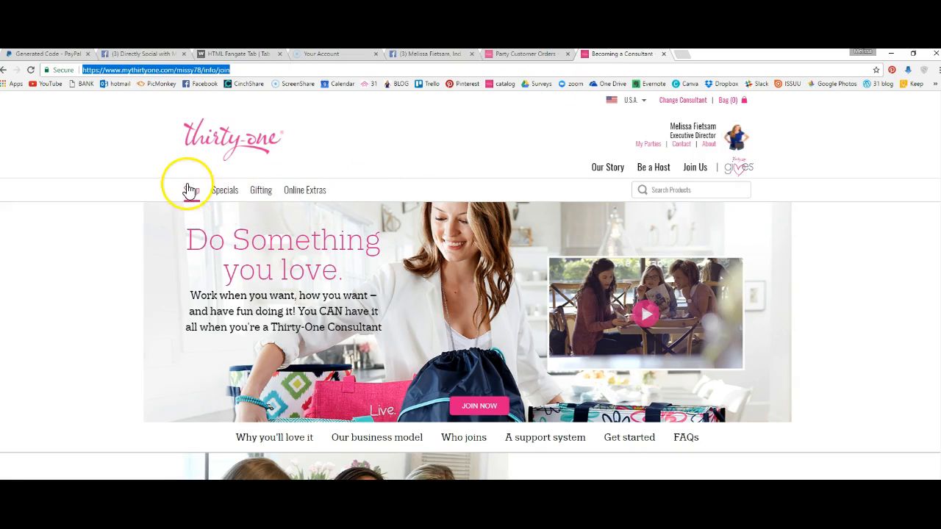
pyautogui.click(191, 190)
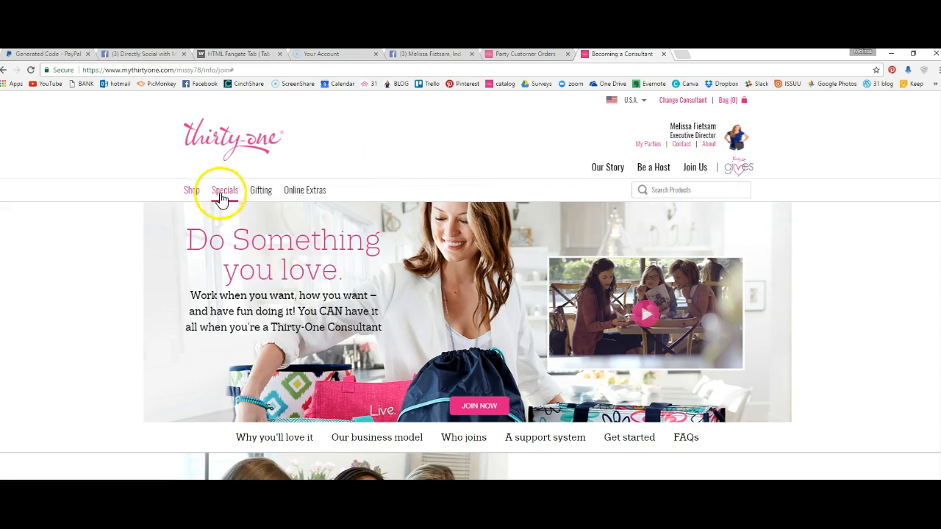
pyautogui.click(191, 190)
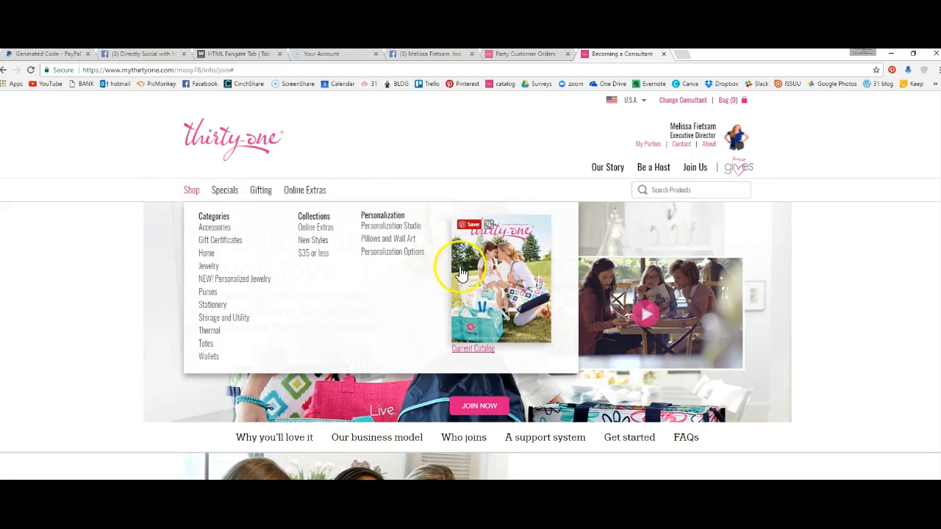
pyautogui.moveTo(215, 226)
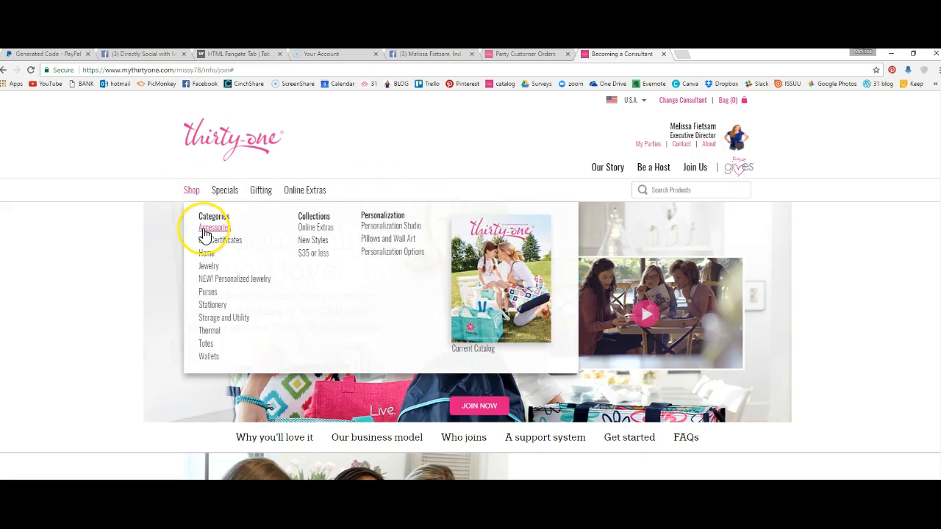
pyautogui.click(215, 226)
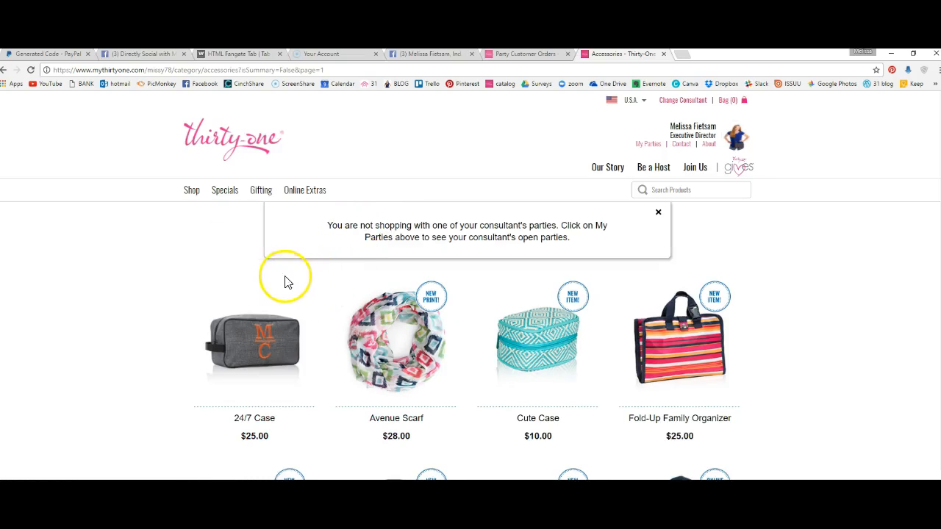
# Step: Go to the Storage and Utility category and copy its page address
pyautogui.click(191, 189)
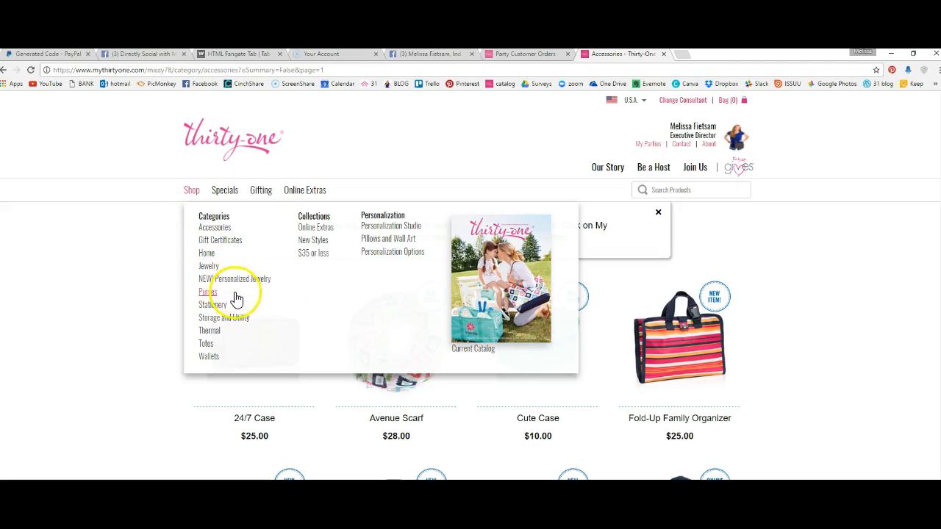
pyautogui.moveTo(209, 331)
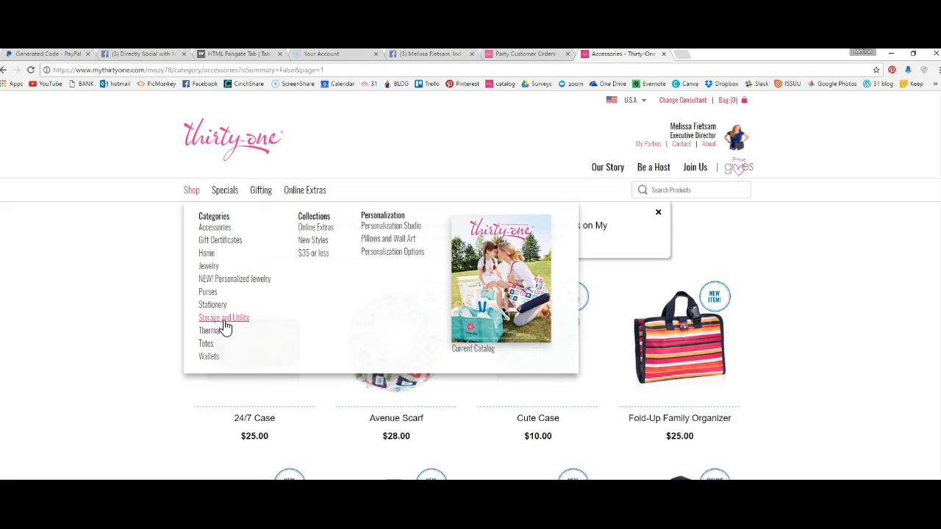
pyautogui.click(224, 318)
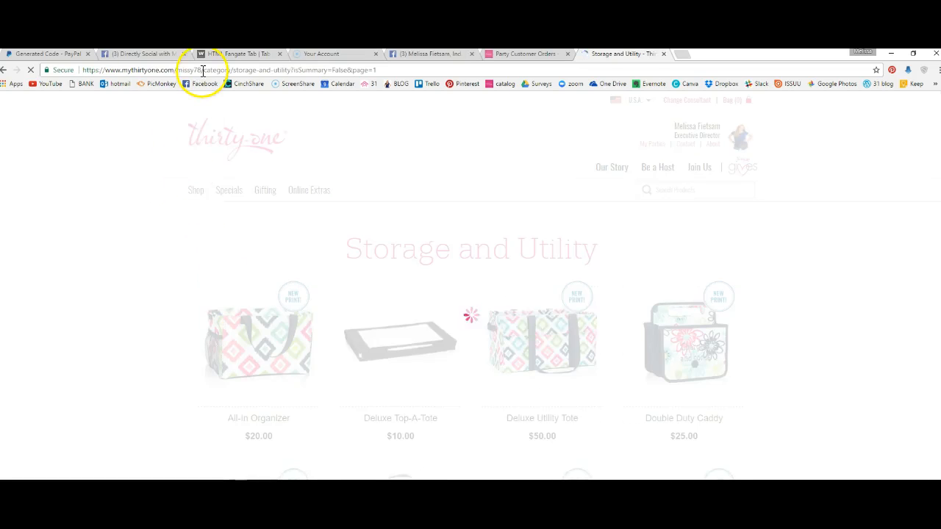
pyautogui.rightClick(213, 70)
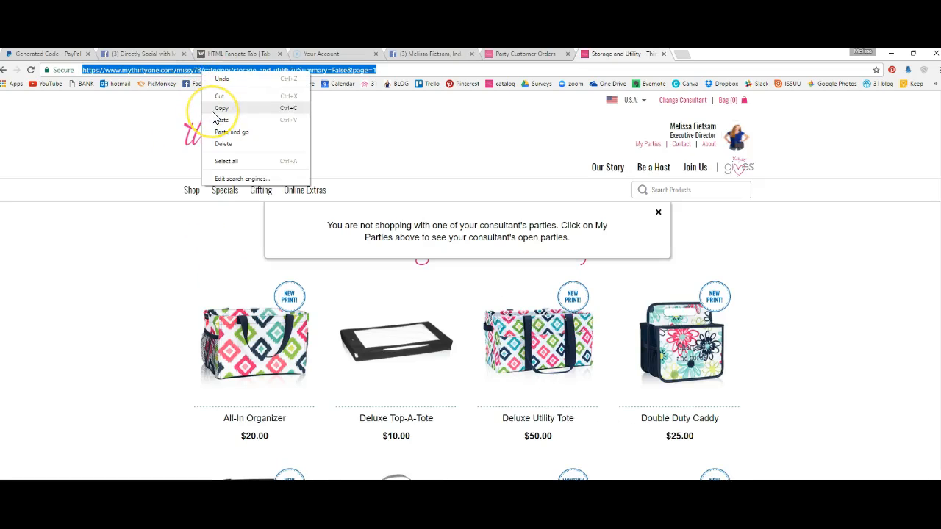
pyautogui.click(235, 53)
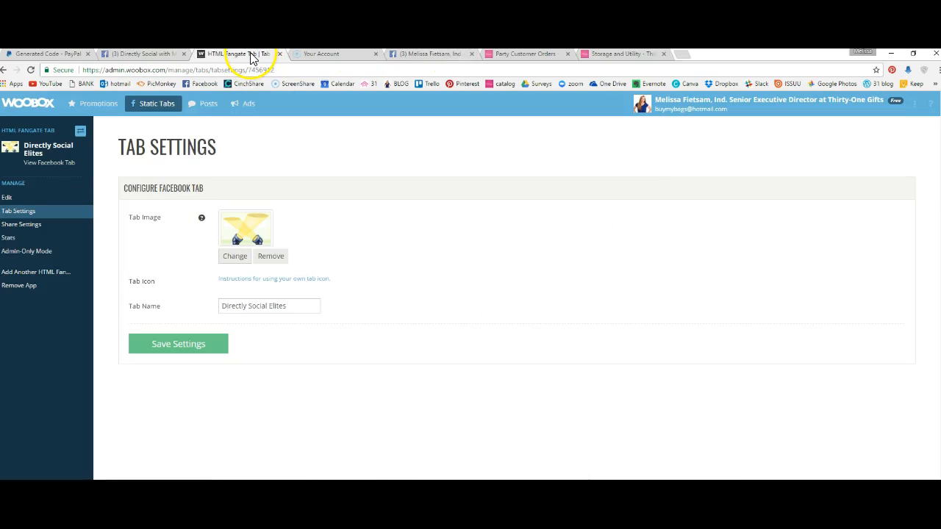
pyautogui.moveTo(433, 64)
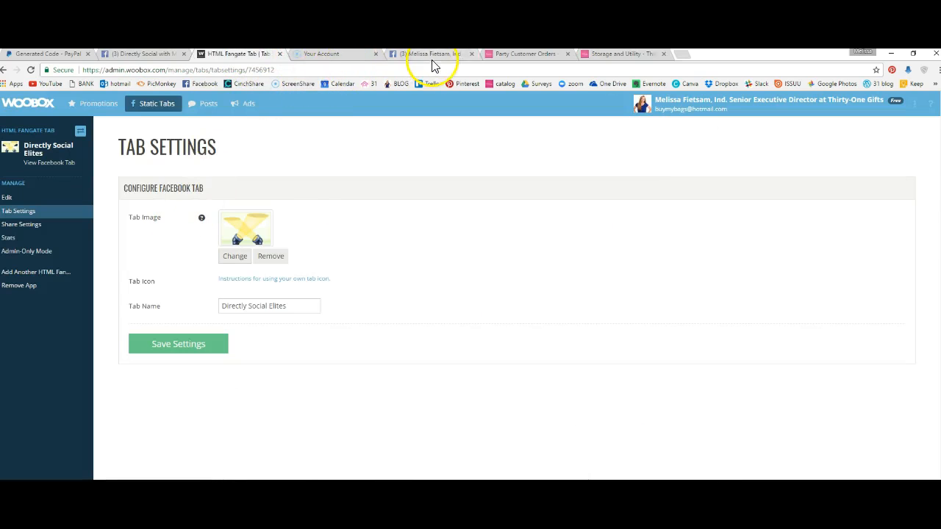
# Step: Return to the Facebook business page and start loading its Host a 31 Fundraiser tab
pyautogui.click(429, 53)
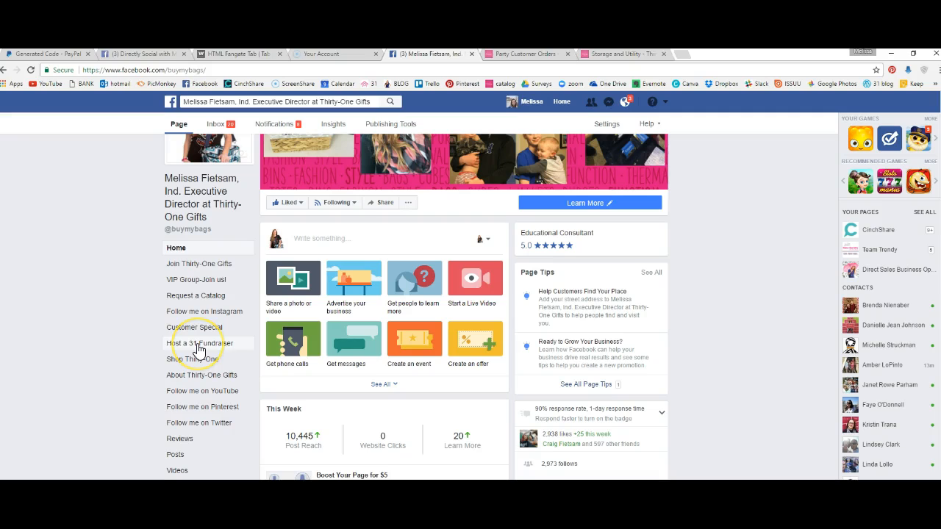
pyautogui.click(200, 344)
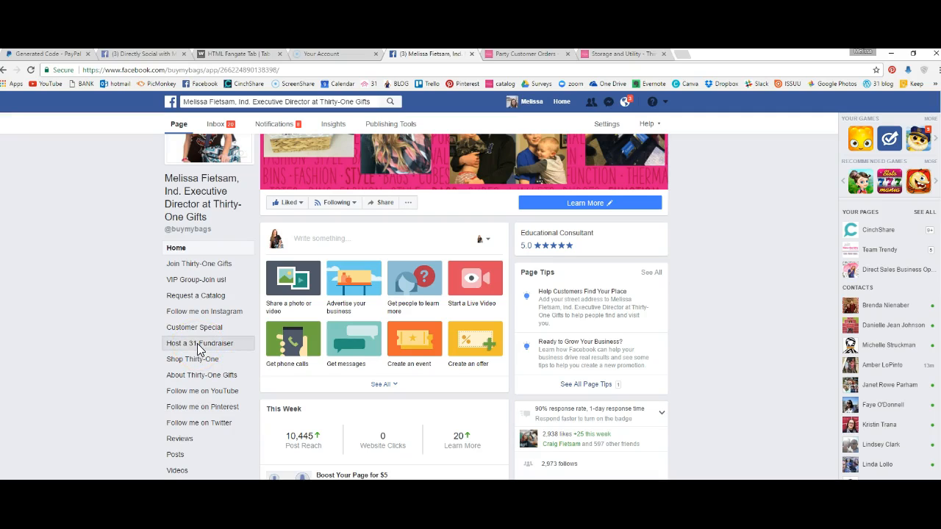
# Step: Follow the fundraiser tab's redirect to the WordPress 'Host a Thirty-One Fundraiser' post and read through it
pyautogui.click(201, 344)
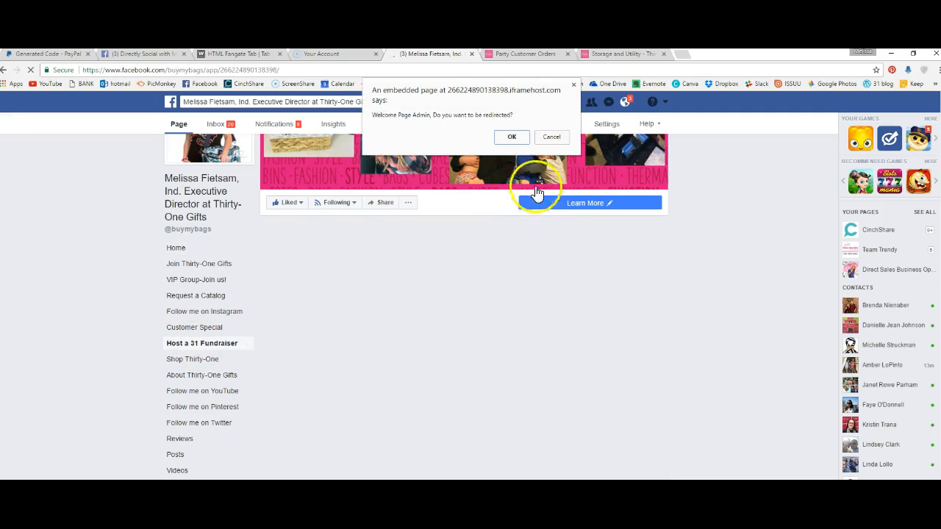
pyautogui.click(512, 137)
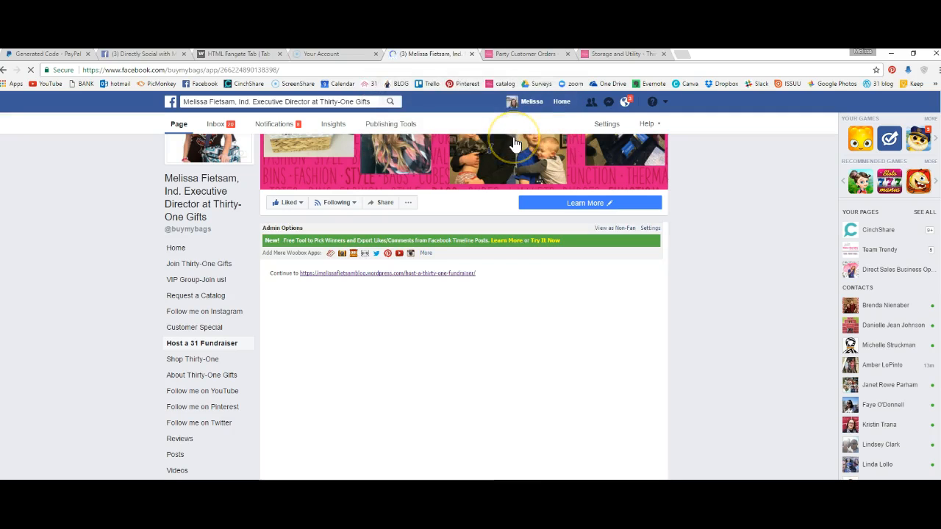
pyautogui.click(387, 272)
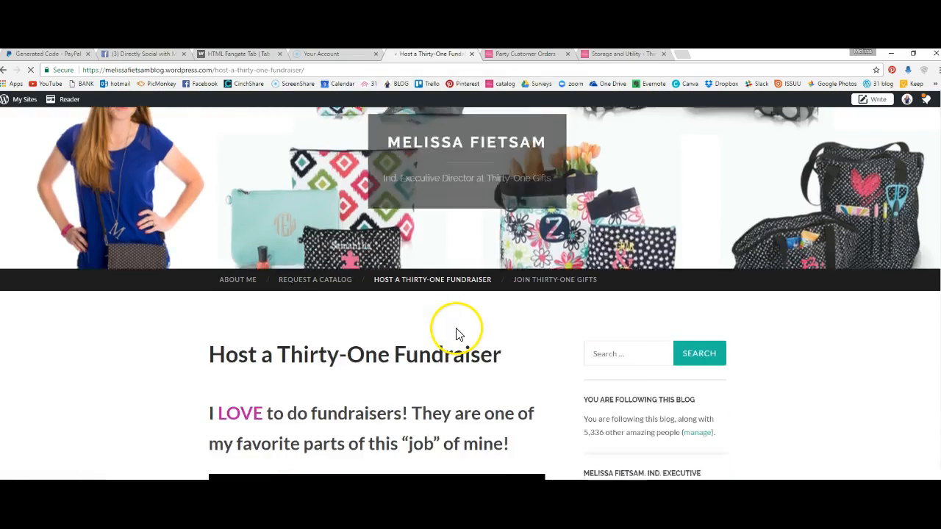
pyautogui.scroll(-3)
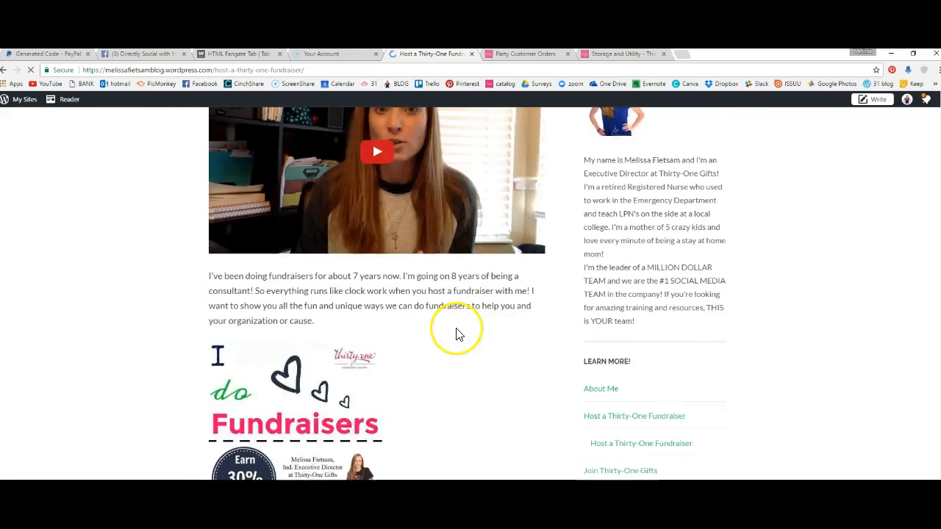
pyautogui.scroll(-3)
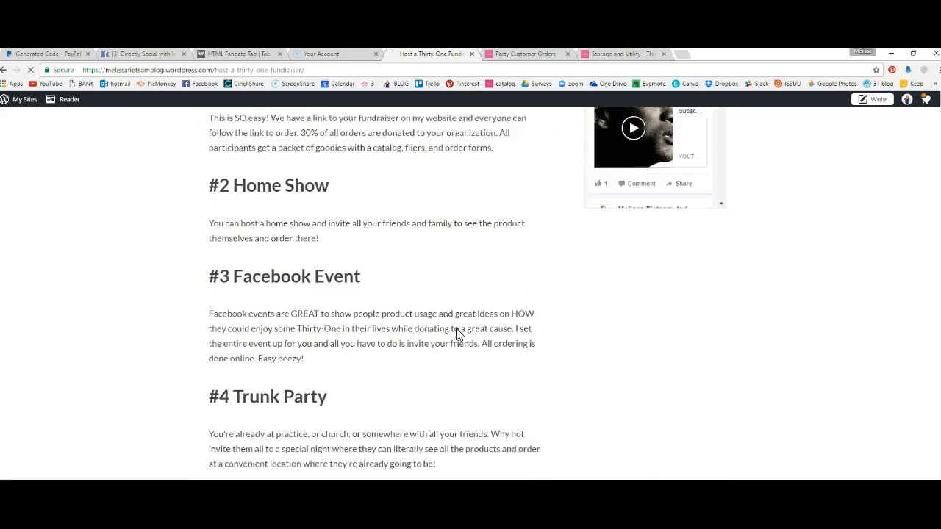
pyautogui.scroll(-3)
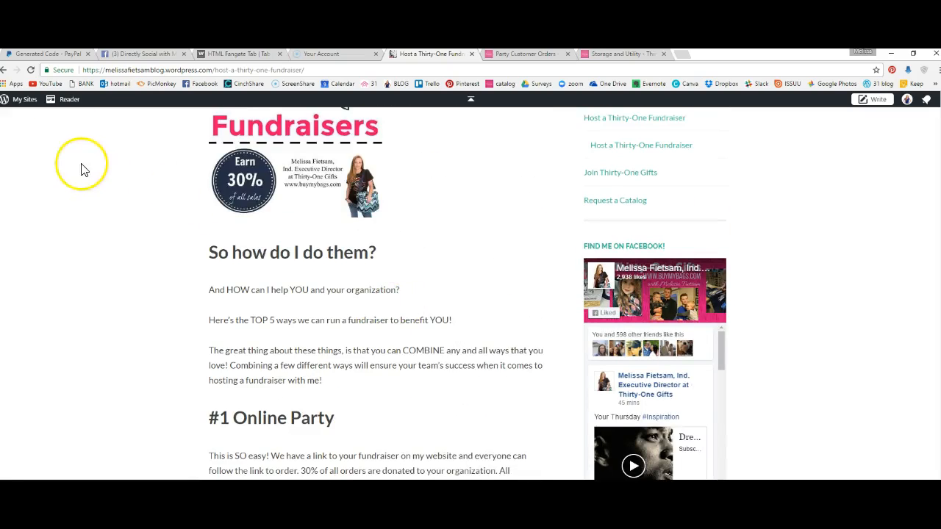
pyautogui.moveTo(5, 77)
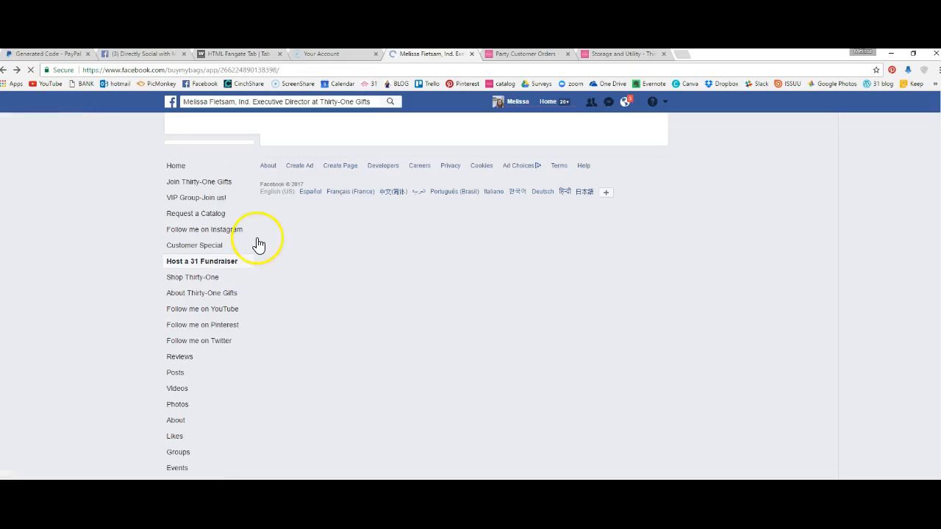
pyautogui.moveTo(194, 353)
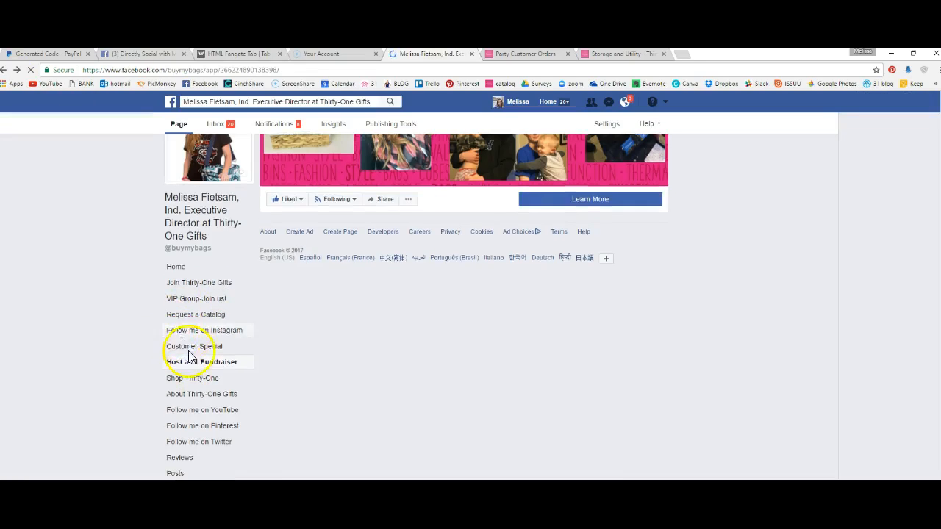
# Step: Reopen the Host a 31 Fundraiser tab, now showing the Page note, and scroll the sidebar's custom tabs
pyautogui.click(200, 361)
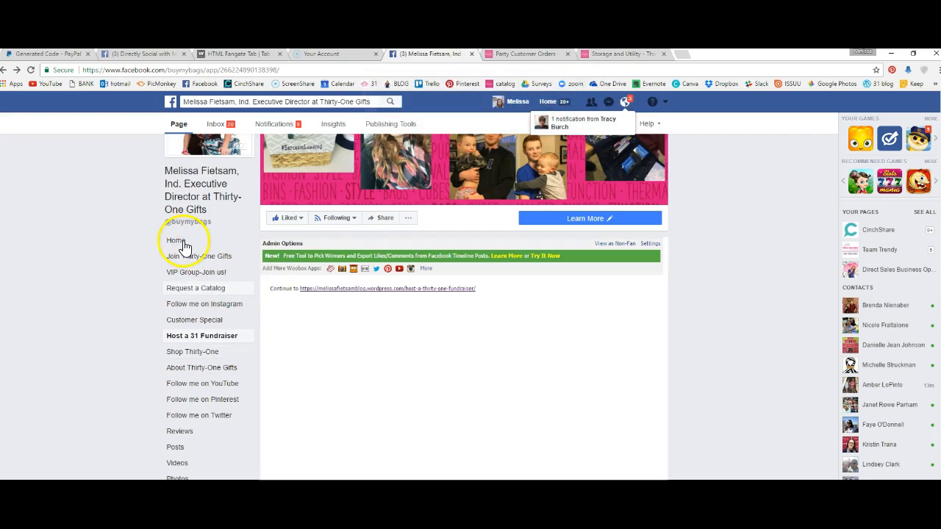
pyautogui.click(177, 241)
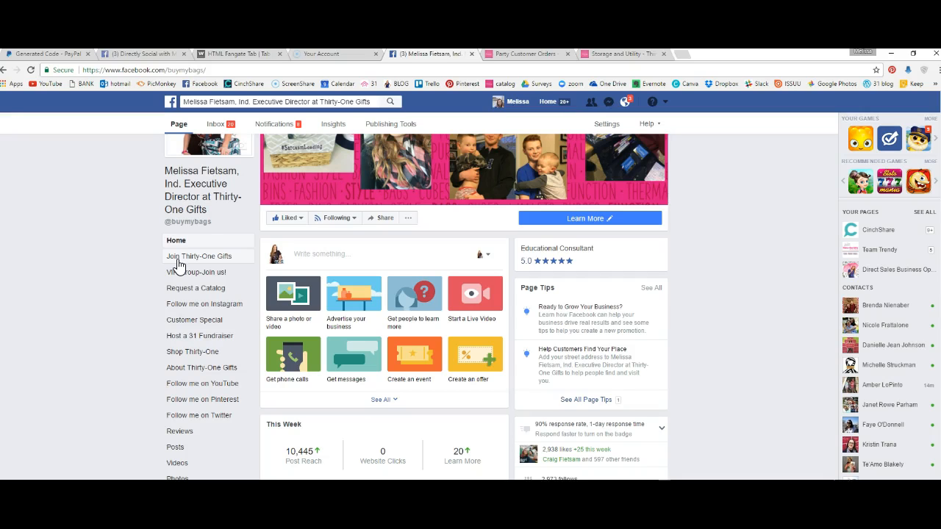
pyautogui.scroll(-3)
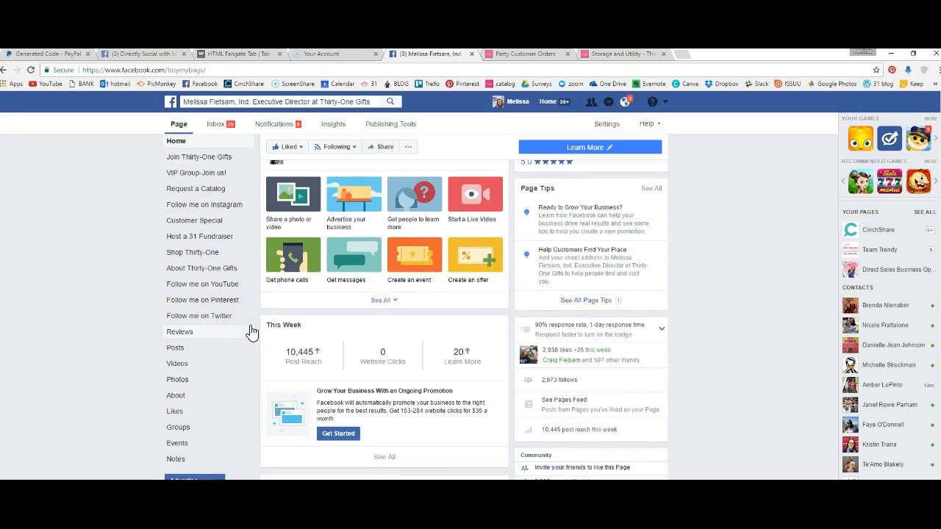
pyautogui.scroll(-3)
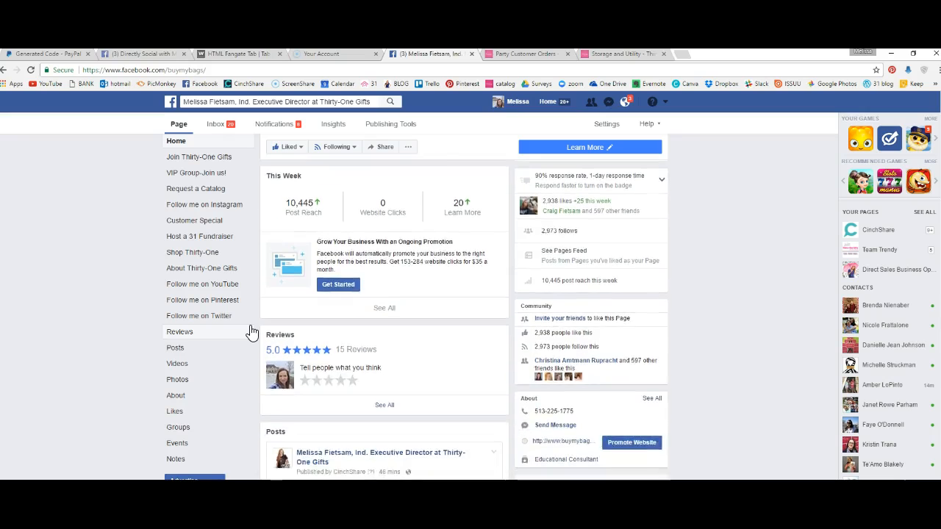
pyautogui.scroll(-3)
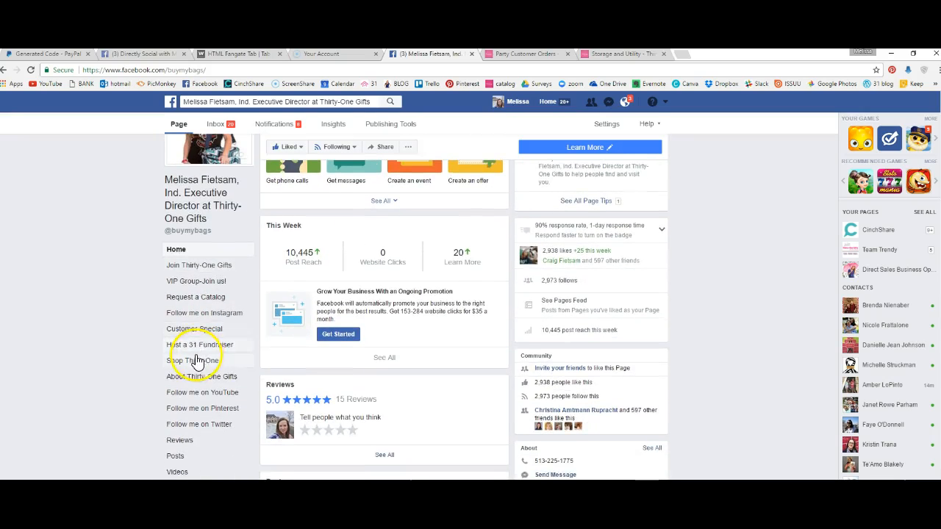
pyautogui.scroll(-3)
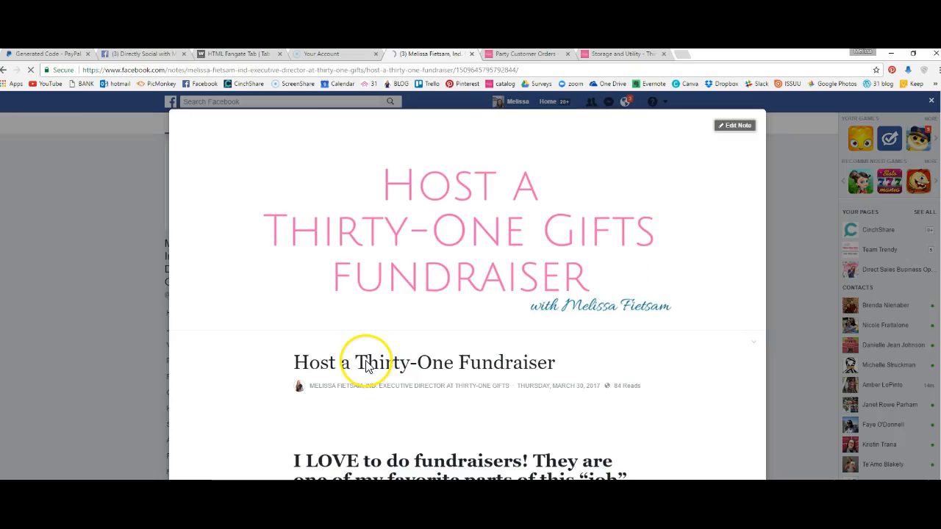
# Step: Select the fundraiser note's address and read down the 'Host a Thirty-One Fundraiser' note
pyautogui.click(294, 71)
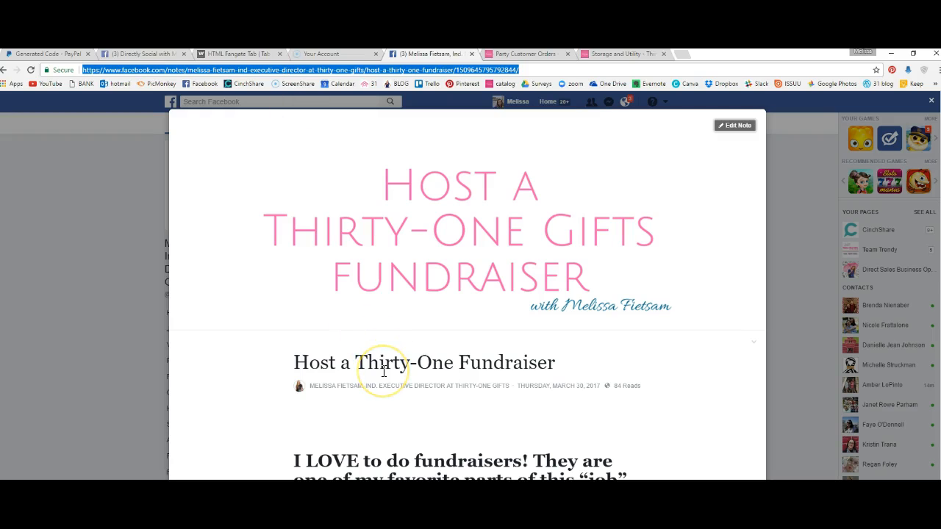
pyautogui.scroll(-3)
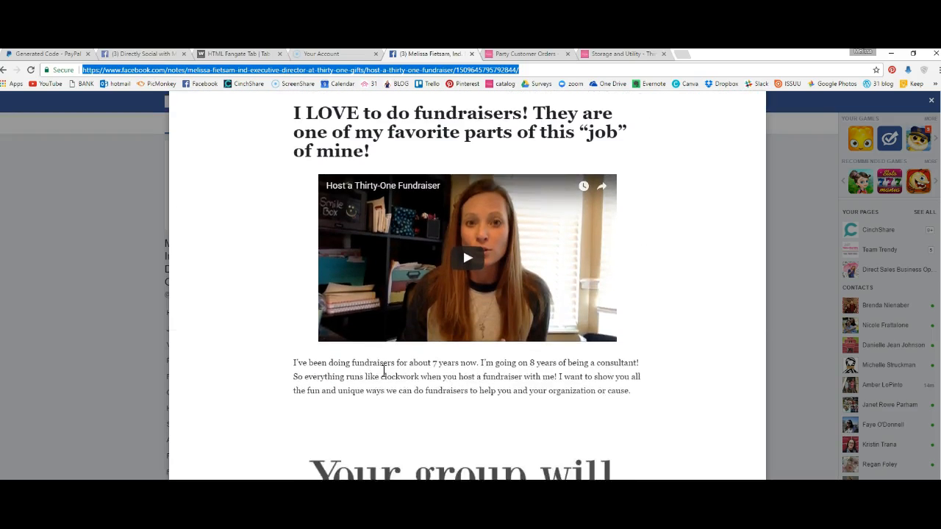
pyautogui.scroll(-3)
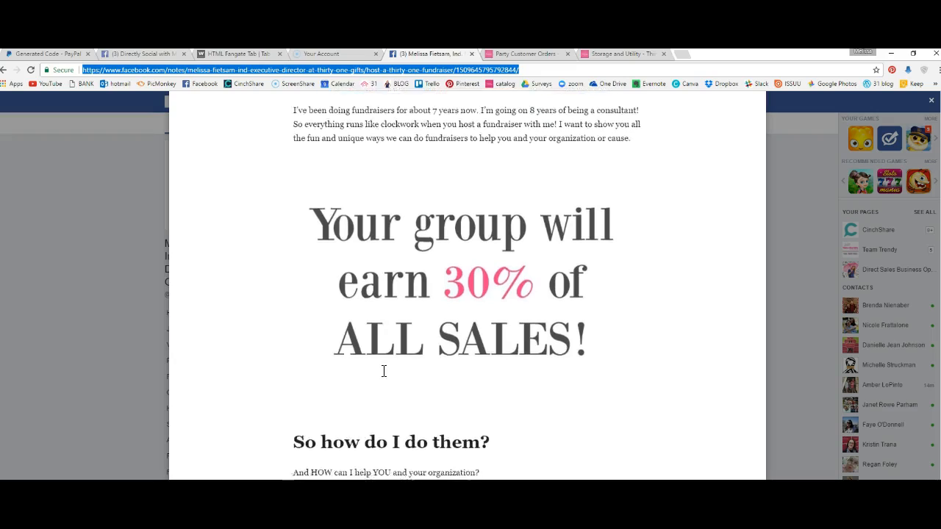
pyautogui.scroll(-3)
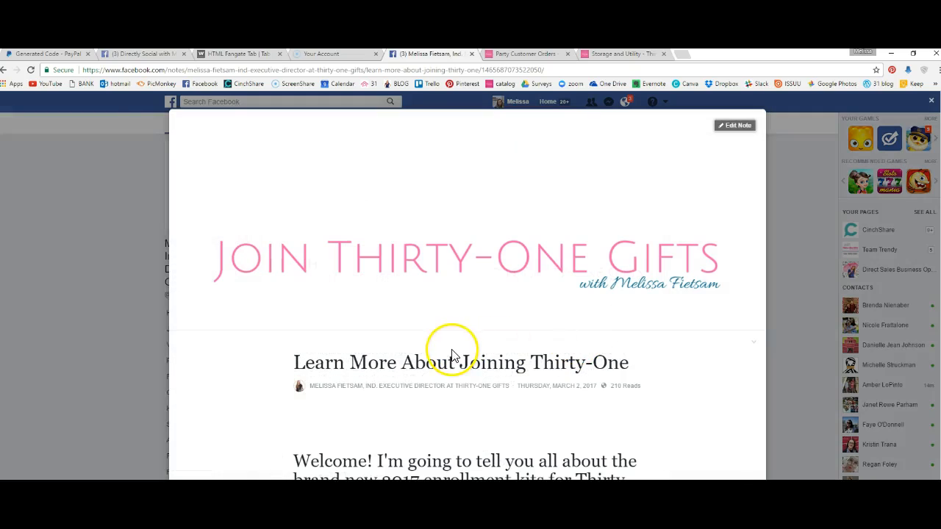
pyautogui.moveTo(169, 370)
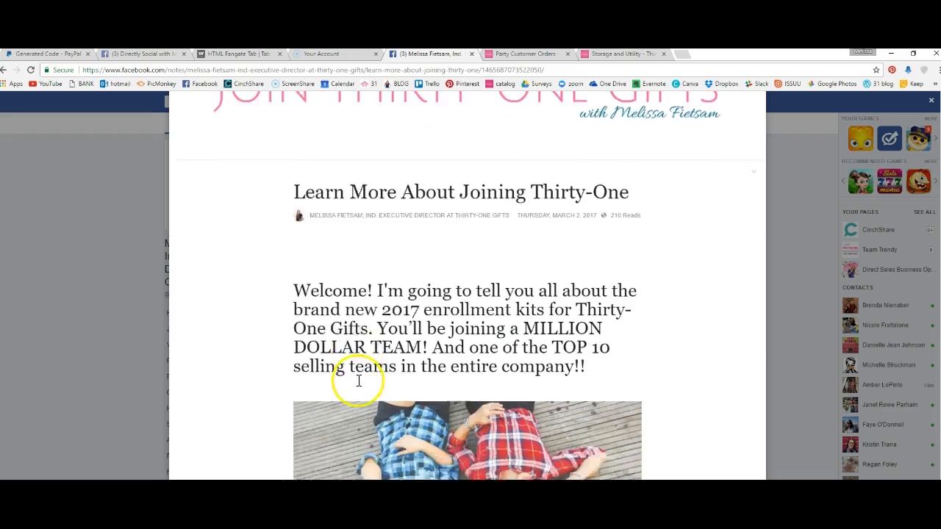
# Step: Read through the 'Learn More About Joining Thirty-One' note down to the Page's Notes list
pyautogui.scroll(-3)
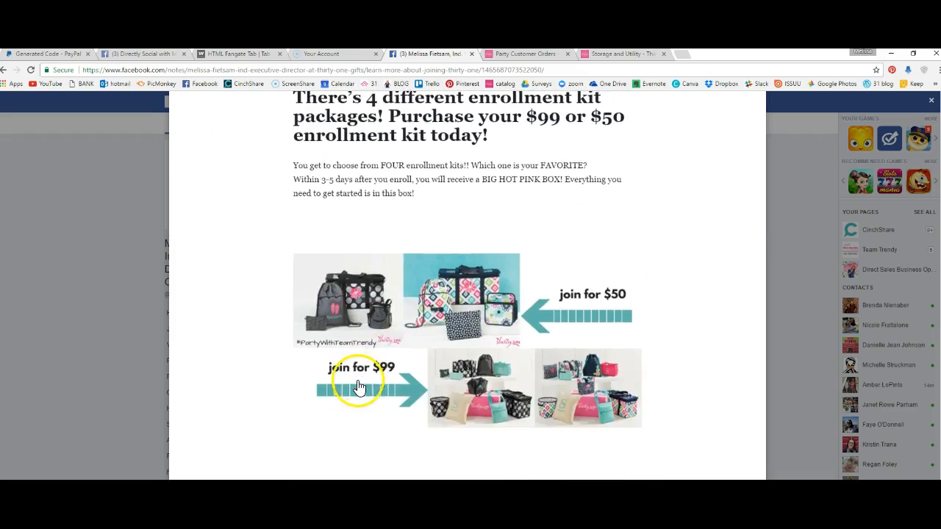
pyautogui.scroll(-3)
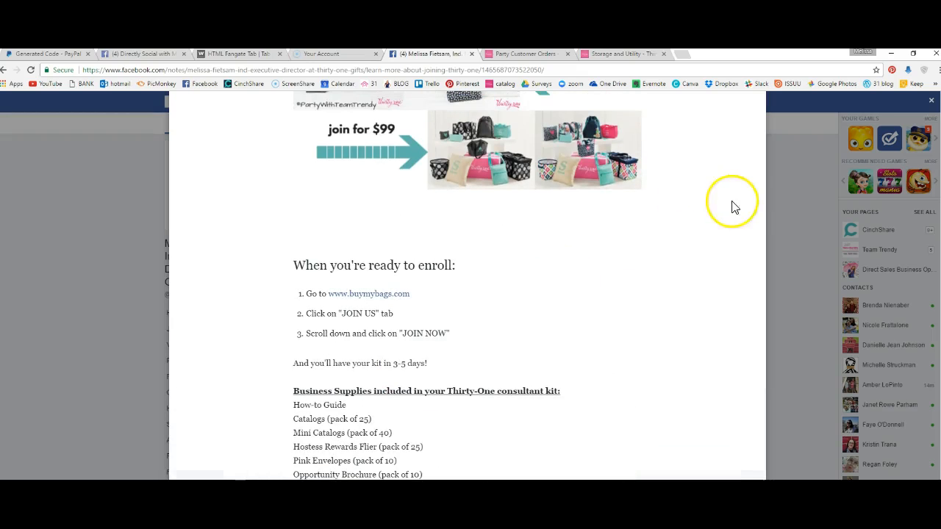
pyautogui.scroll(-3)
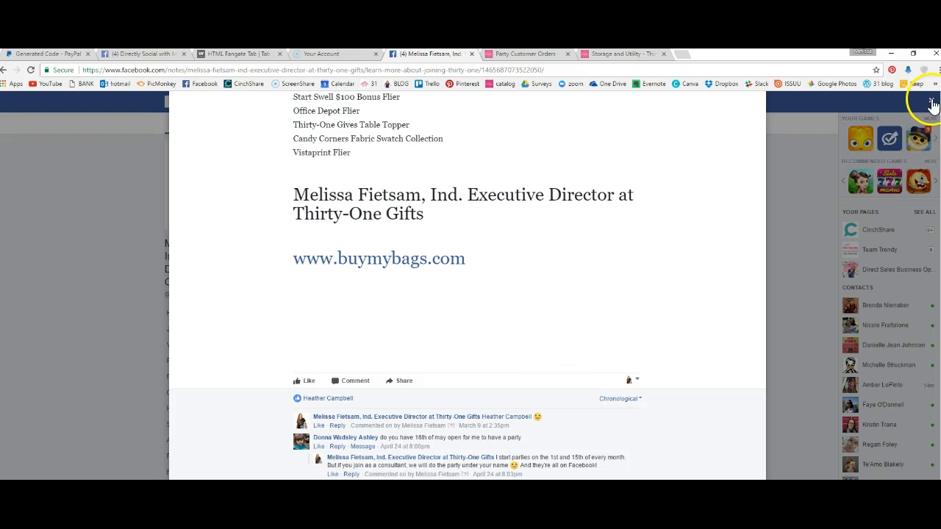
pyautogui.scroll(-3)
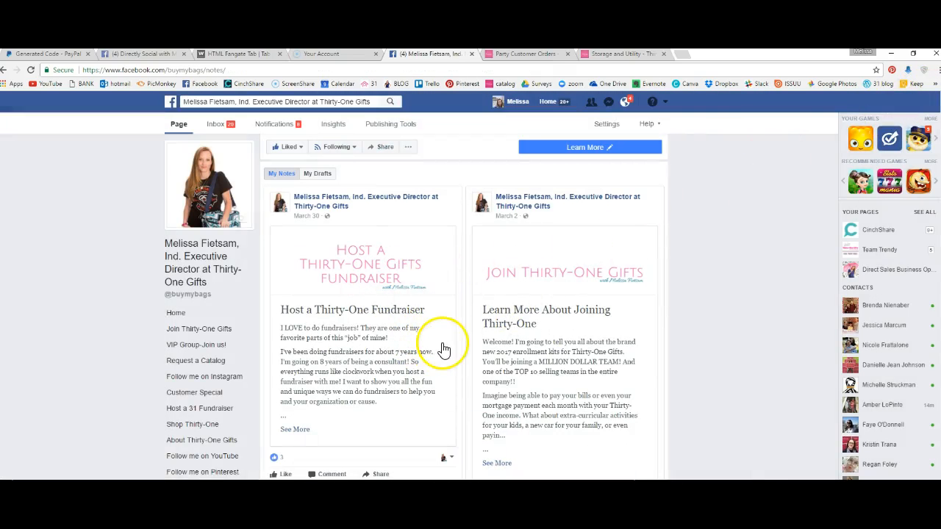
pyautogui.moveTo(253, 369)
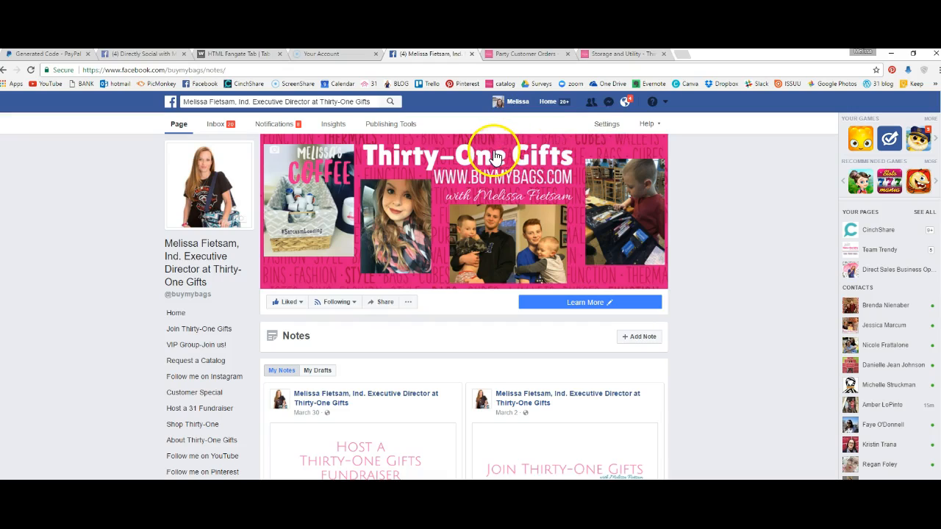
pyautogui.moveTo(224, 476)
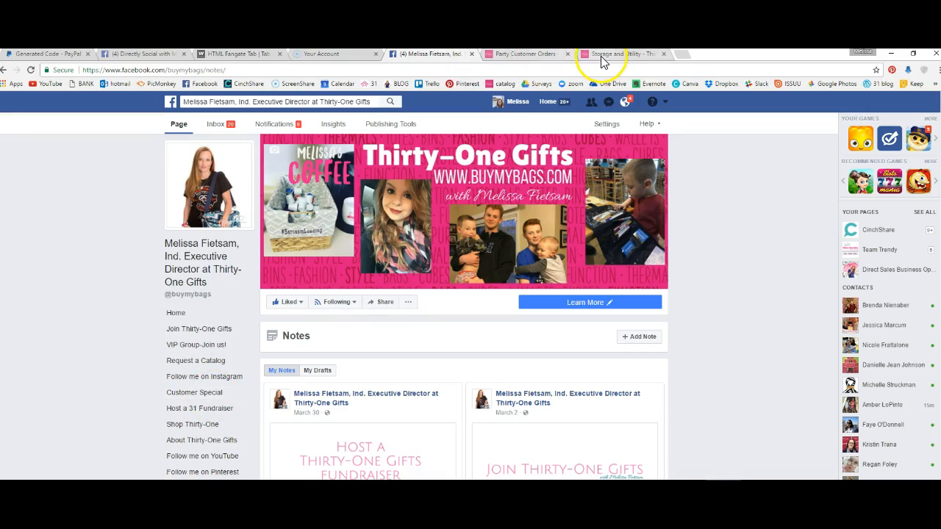
# Step: On the Thirty-One site, go to Specials > Customer Special and view the Only in May tote offer
pyautogui.click(620, 53)
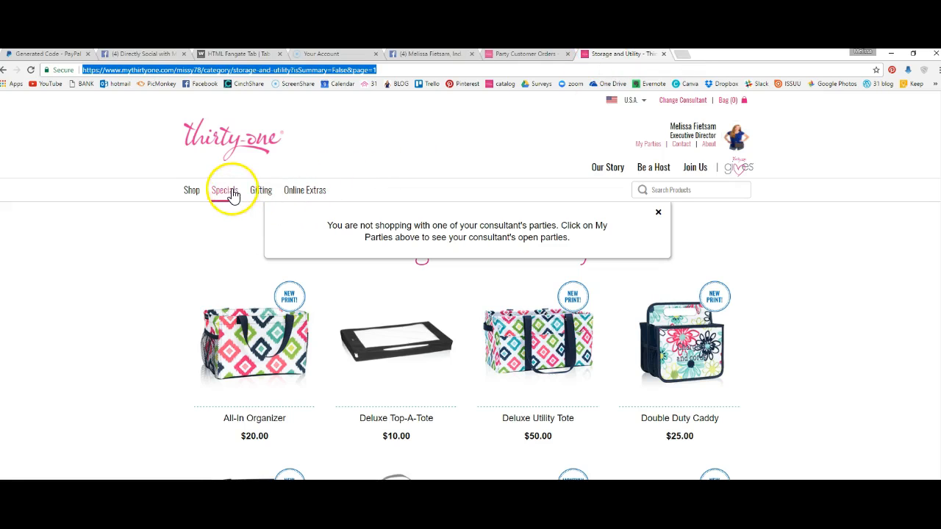
pyautogui.click(223, 190)
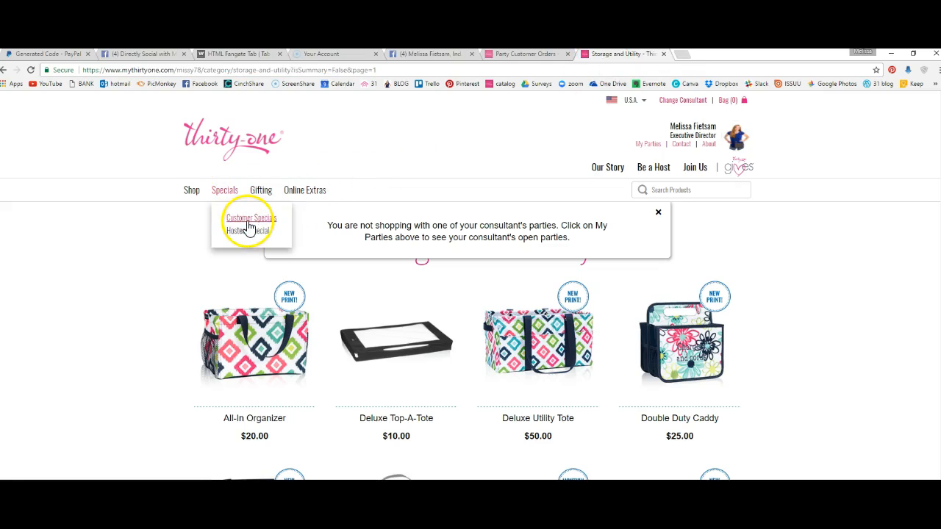
pyautogui.click(247, 217)
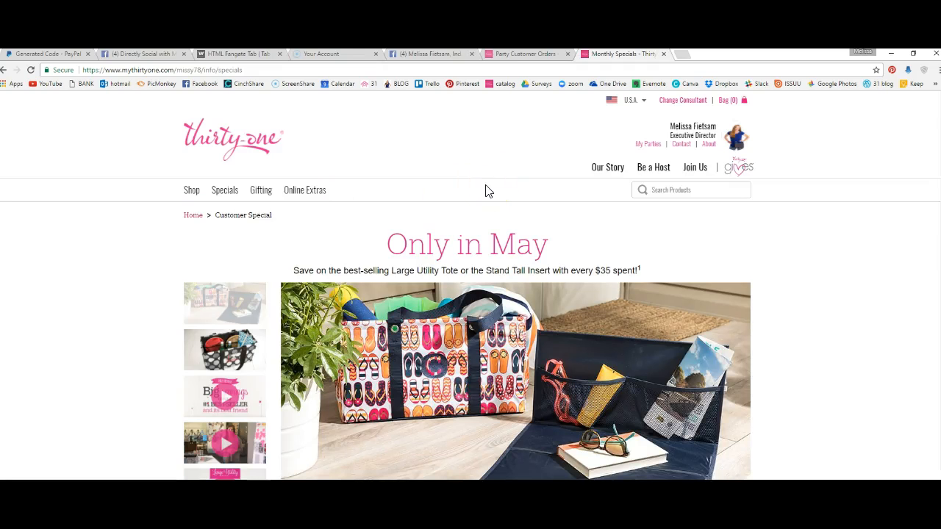
pyautogui.scroll(-3)
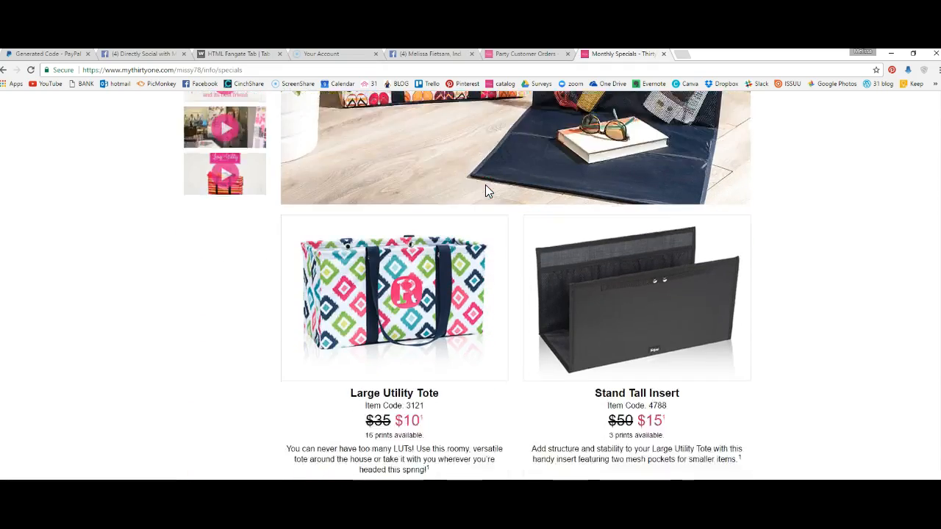
pyautogui.scroll(3)
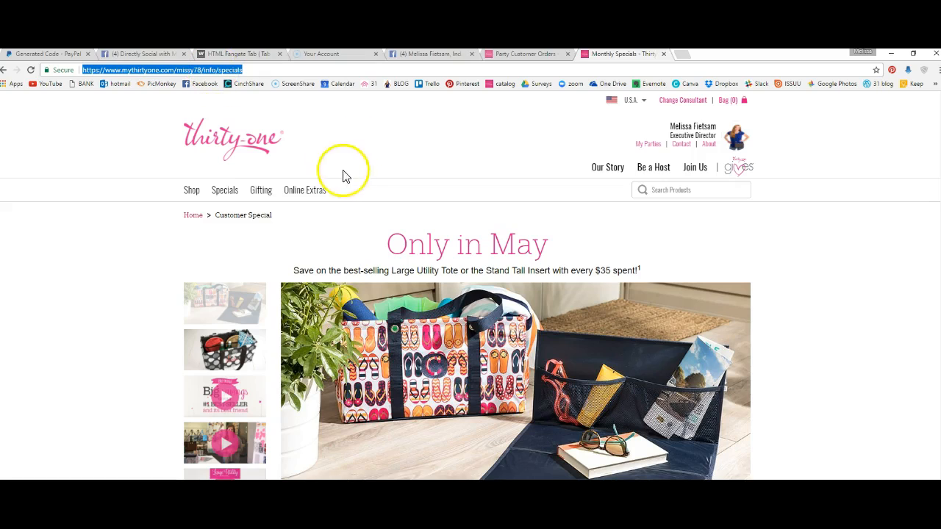
pyautogui.moveTo(507, 411)
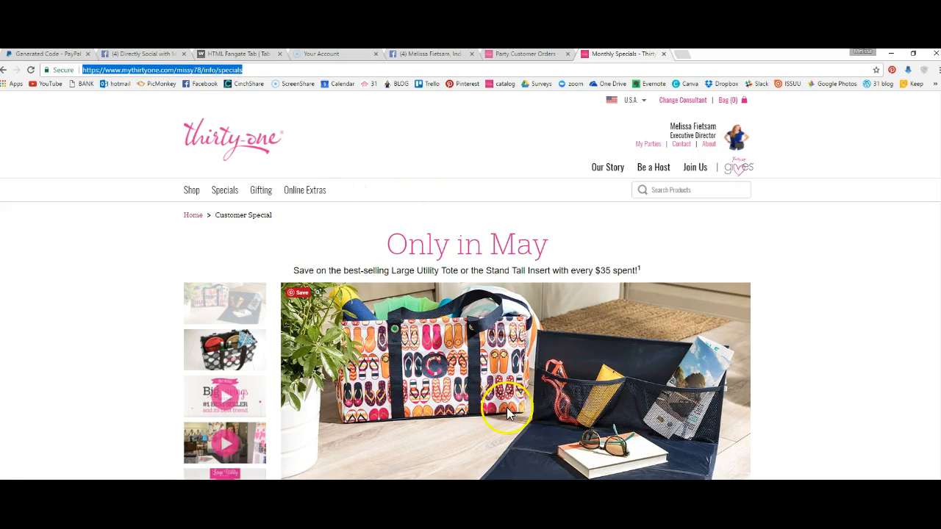
pyautogui.moveTo(250, 218)
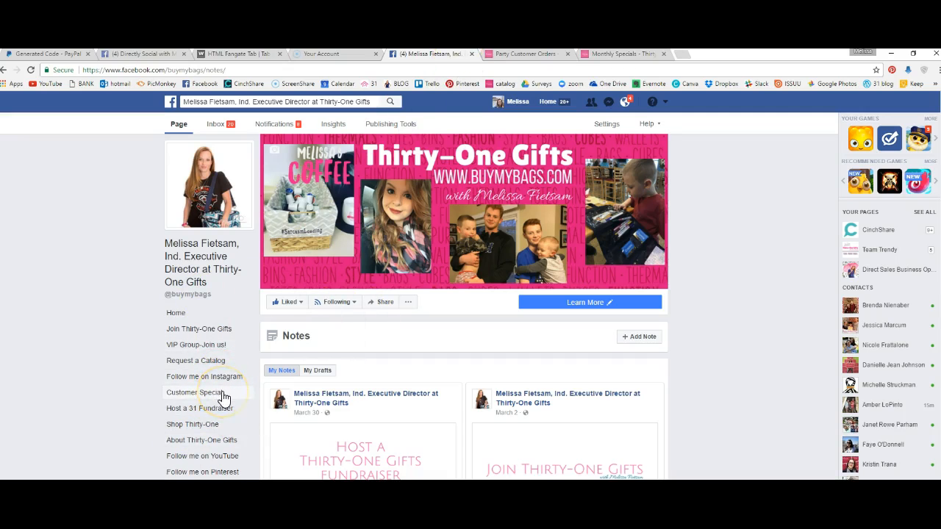
pyautogui.moveTo(338, 350)
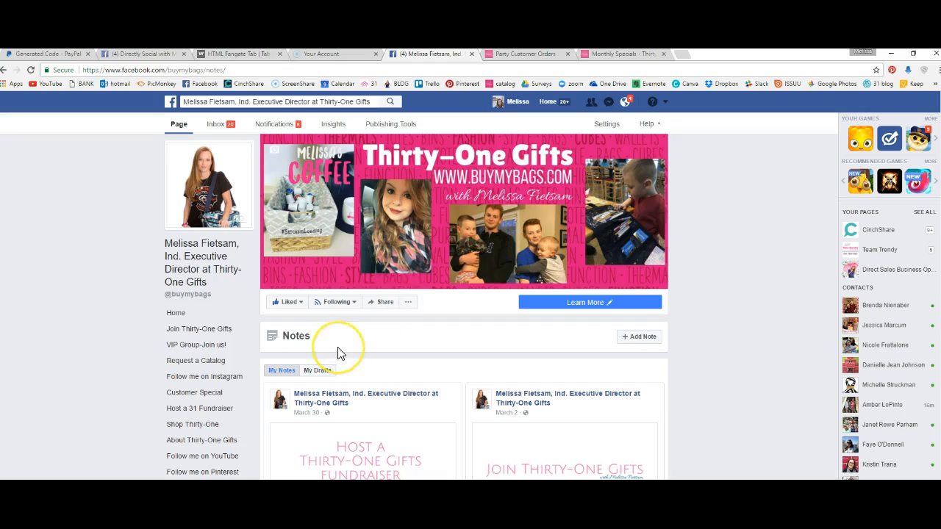
# Step: Scroll down the Facebook Page's Notes section showing the fundraiser and joining notes
pyautogui.scroll(-3)
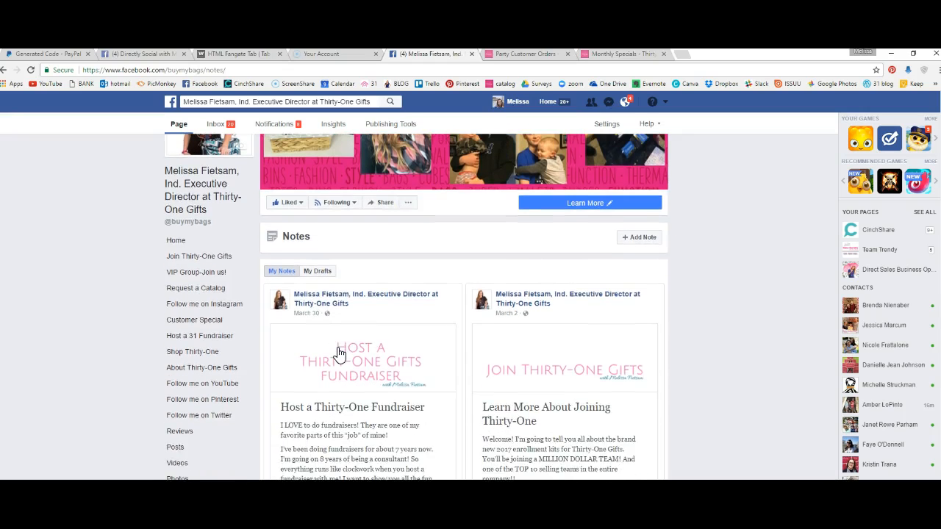